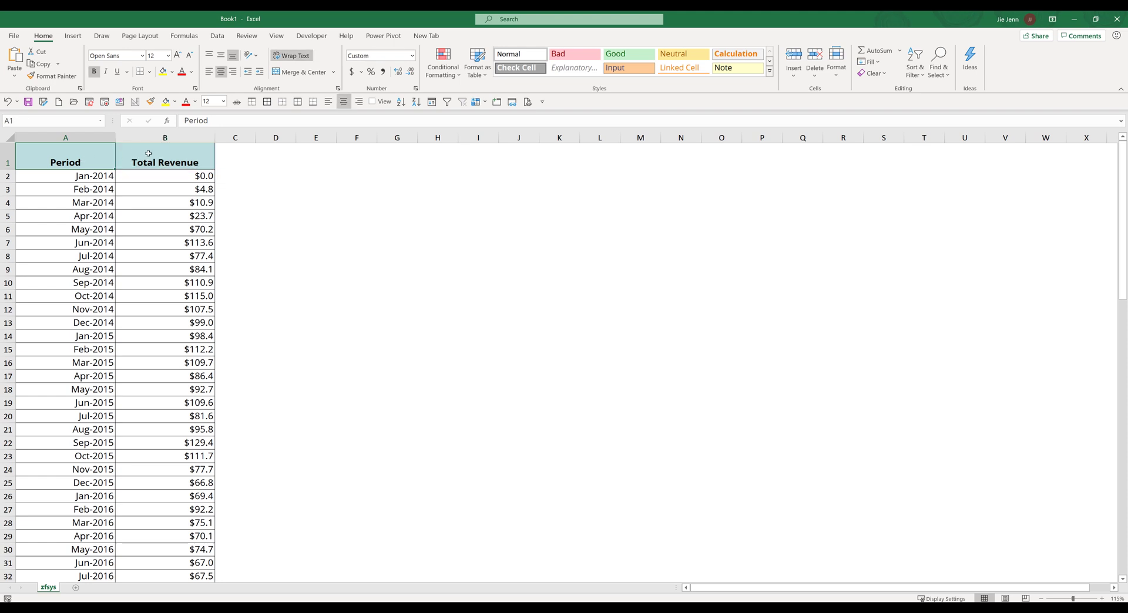
Select the whole Period/Total Revenue data range as the pivot source.
{"action": "left_click", "coordinate": [164, 175]}
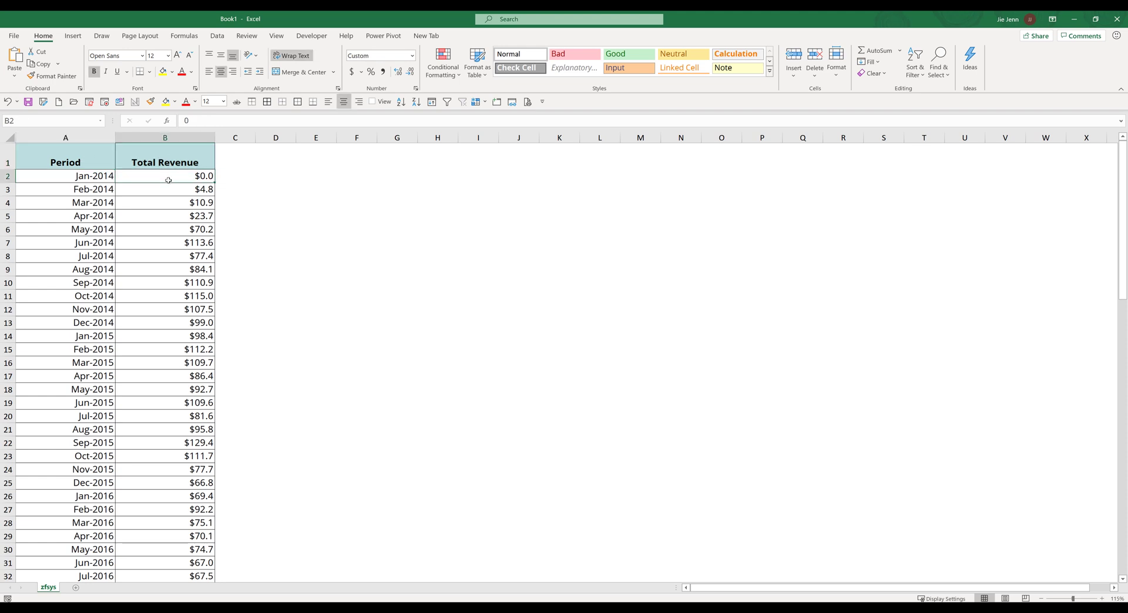
{"action": "left_click", "coordinate": [165, 229]}
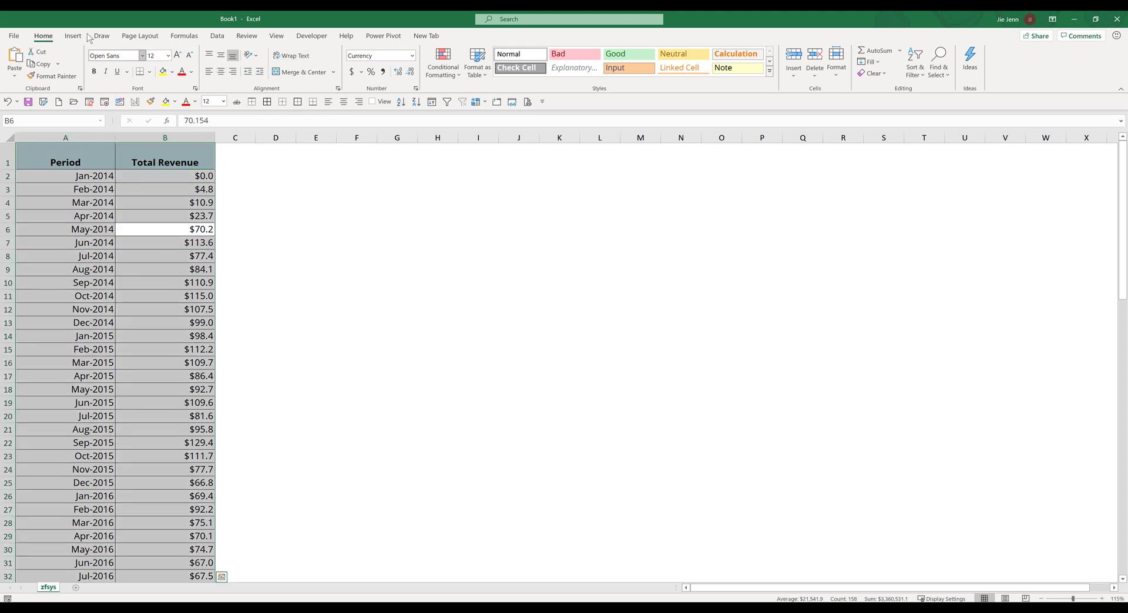
Insert a PivotTable from the data onto the existing worksheet at cell E3.
{"action": "left_click", "coordinate": [18, 61]}
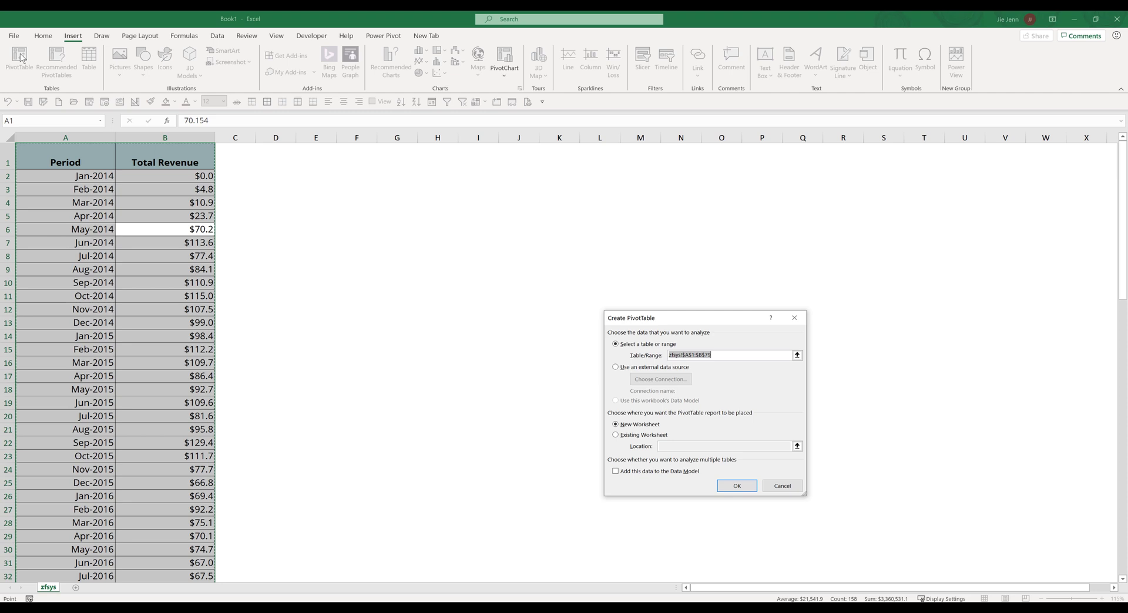
{"action": "left_click", "coordinate": [616, 436]}
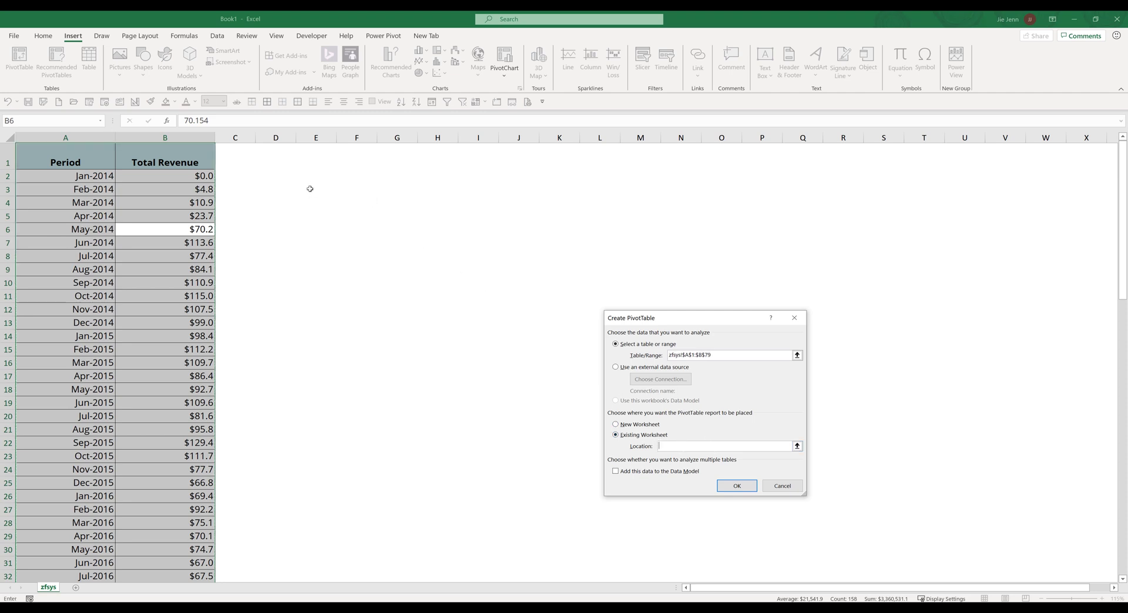
{"action": "left_click", "coordinate": [736, 486]}
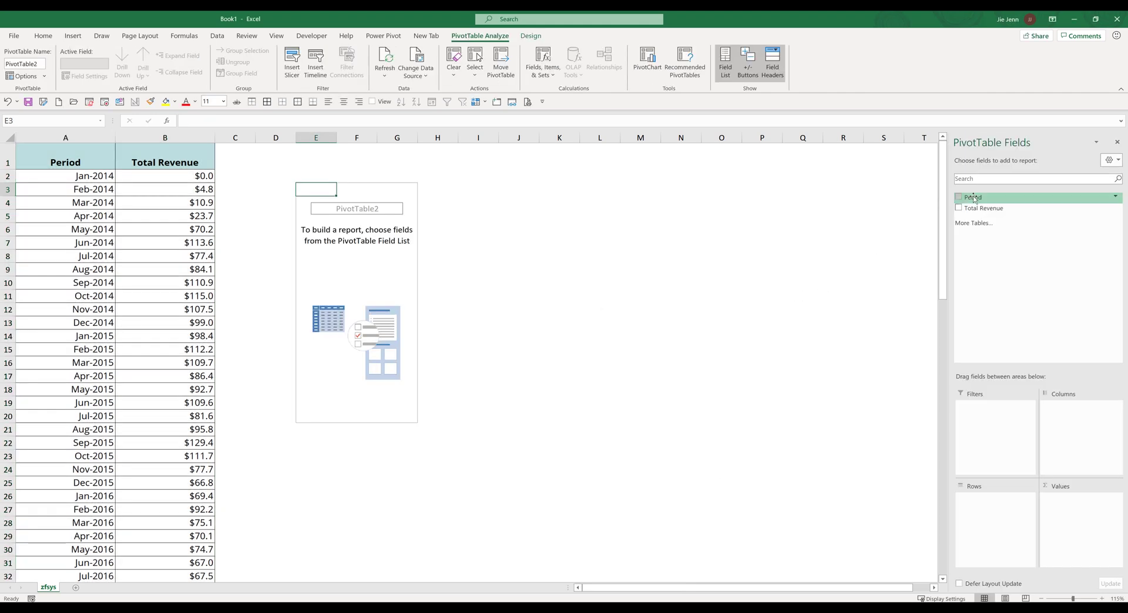
Add Period as rows and Total Revenue as summed values, then select the year rows.
{"action": "left_click", "coordinate": [959, 196]}
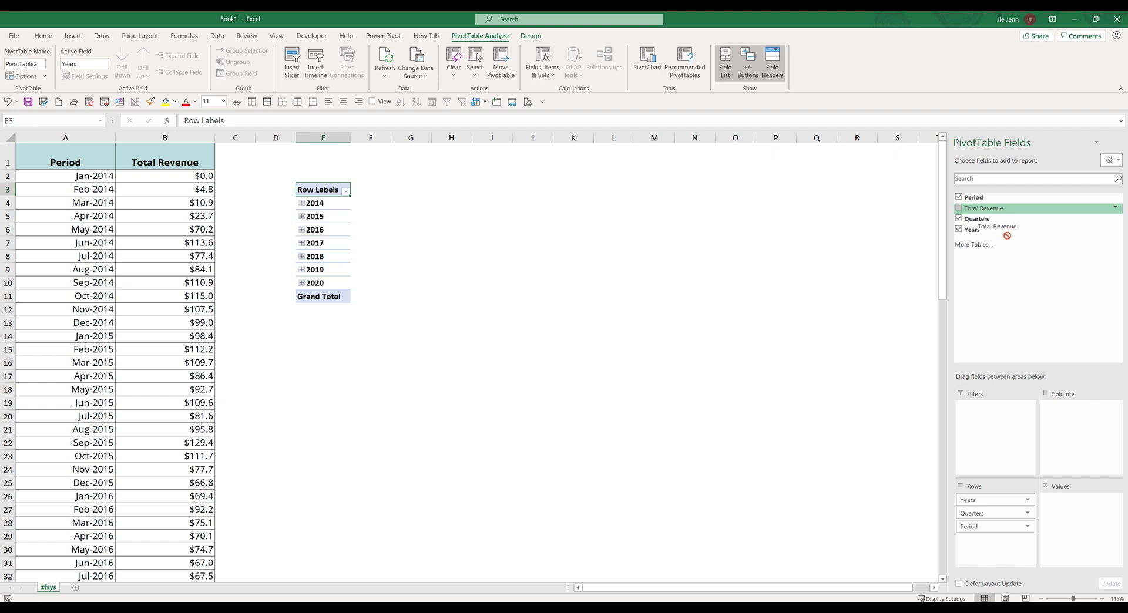
{"action": "left_click", "coordinate": [959, 208]}
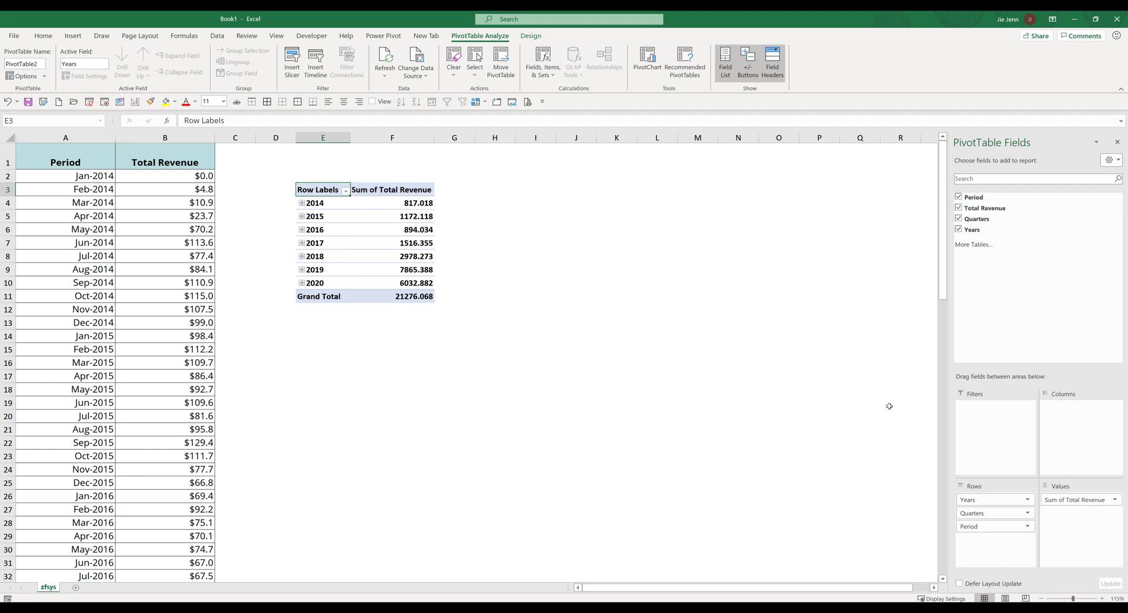
{"action": "left_click_drag", "start_coordinate": [315, 203], "coordinate": [318, 296]}
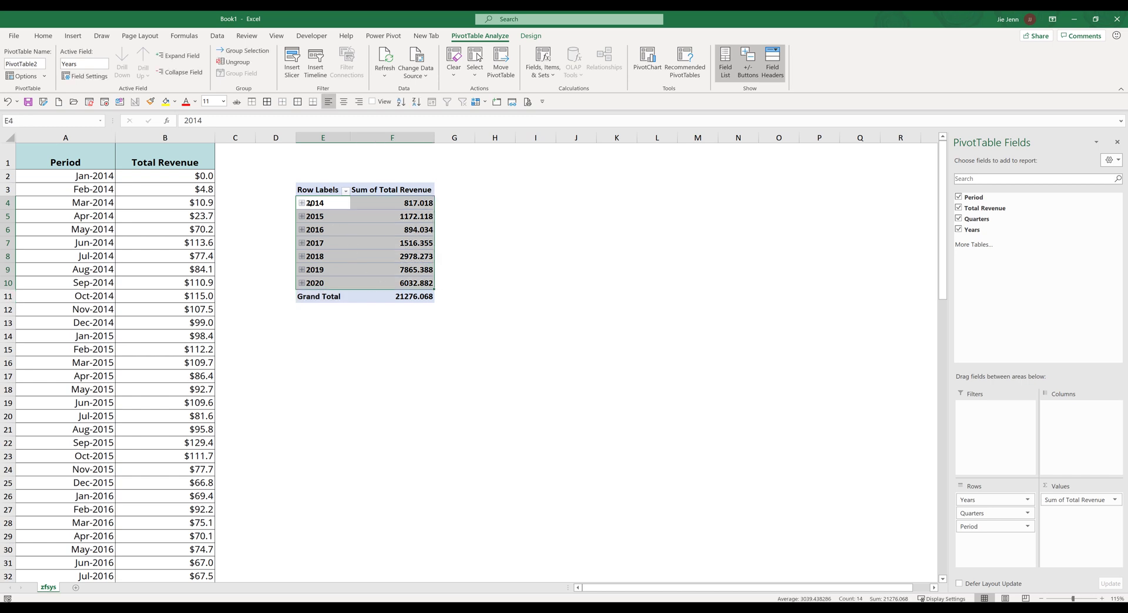
Group the pivot dates by Months and Years only, removing Quarters.
{"action": "right_click", "coordinate": [315, 203]}
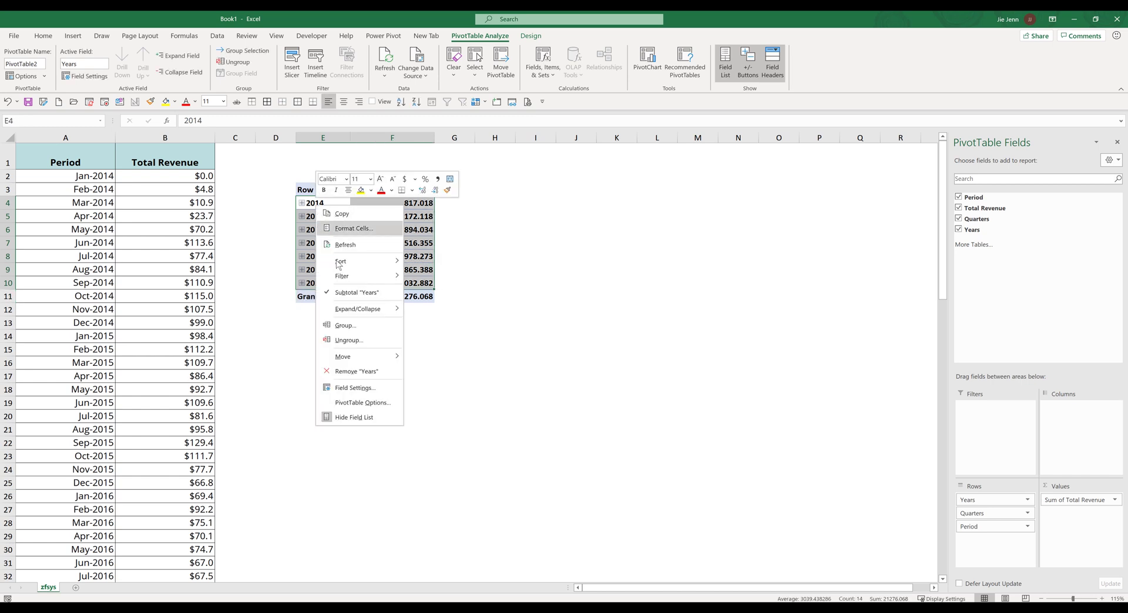
{"action": "mouse_move", "coordinate": [341, 261]}
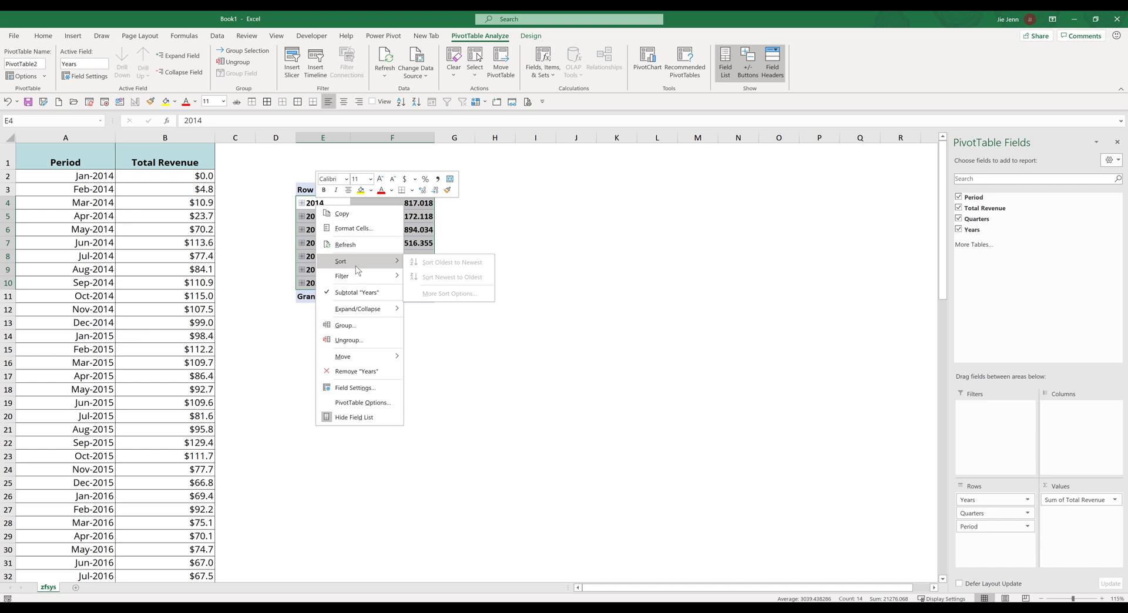
{"action": "mouse_move", "coordinate": [344, 325]}
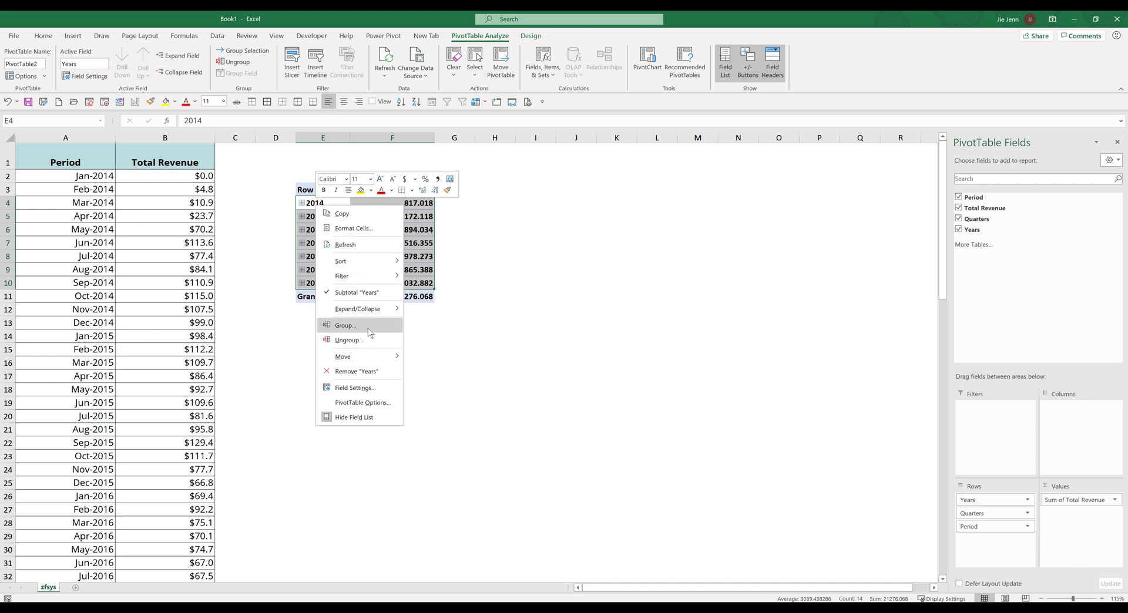
{"action": "left_click", "coordinate": [345, 325]}
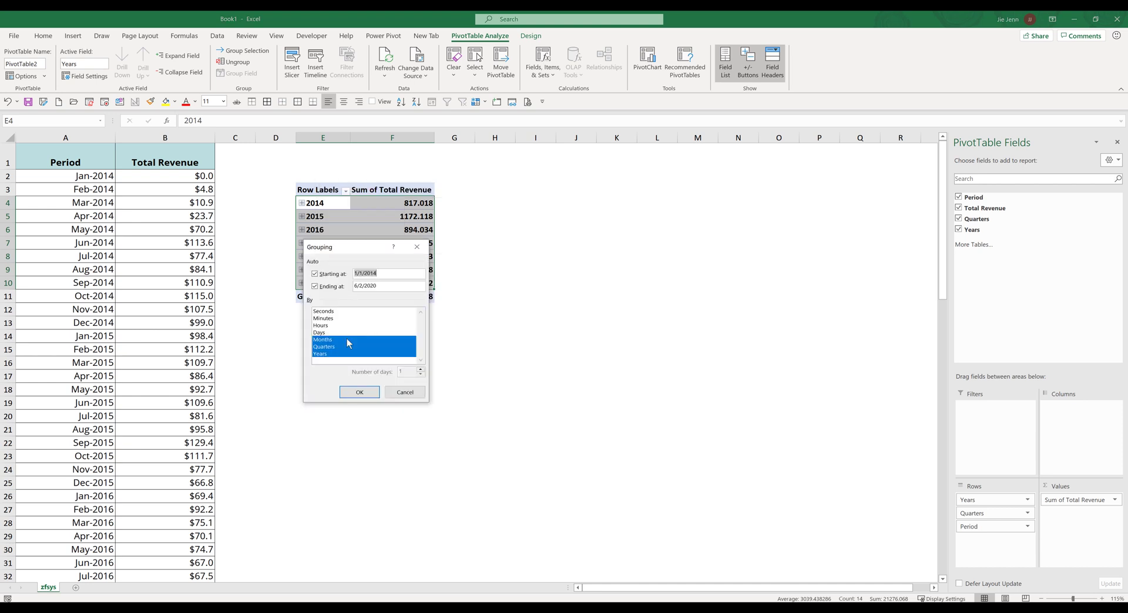
{"action": "left_click", "coordinate": [320, 353]}
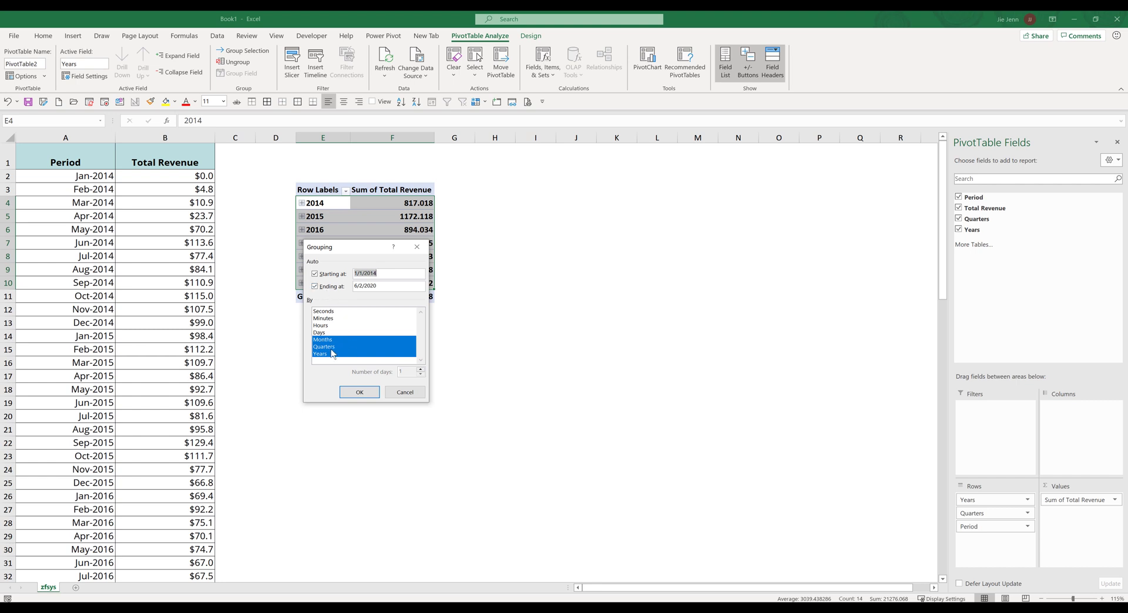
{"action": "left_click", "coordinate": [324, 346]}
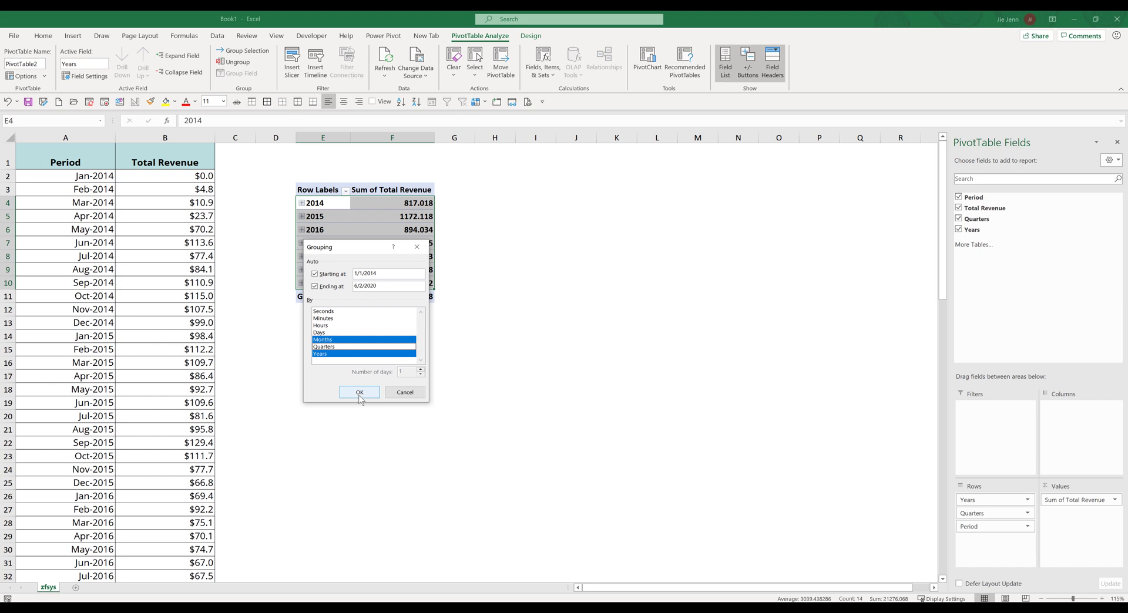
{"action": "left_click", "coordinate": [359, 392]}
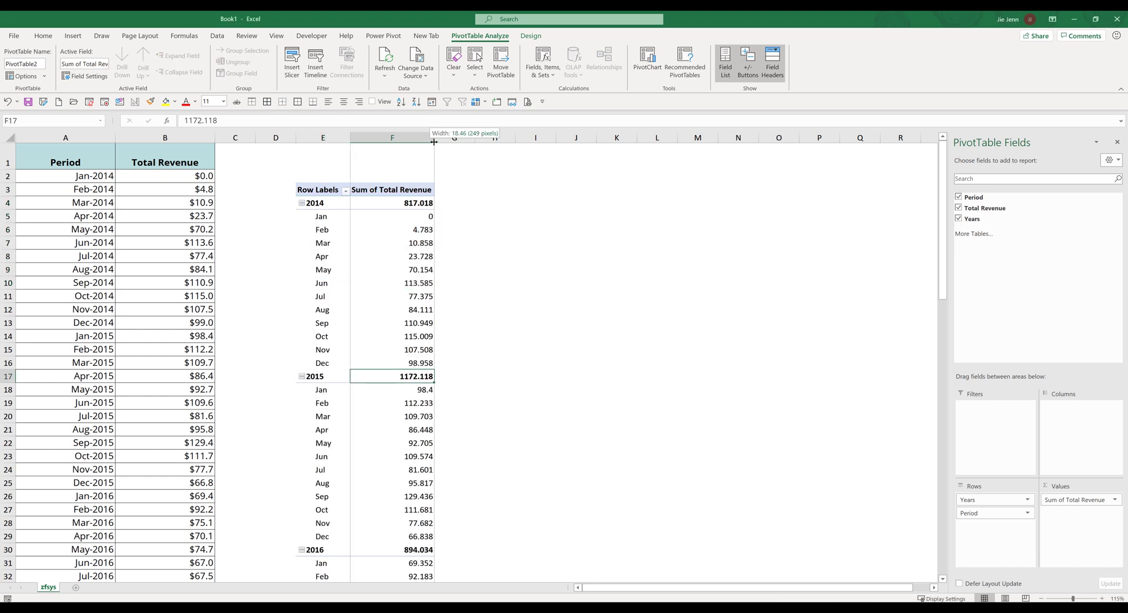
Widen column F so the Sum of Total Revenue values show fully.
{"action": "left_click_drag", "start_coordinate": [433, 137], "coordinate": [461, 137]}
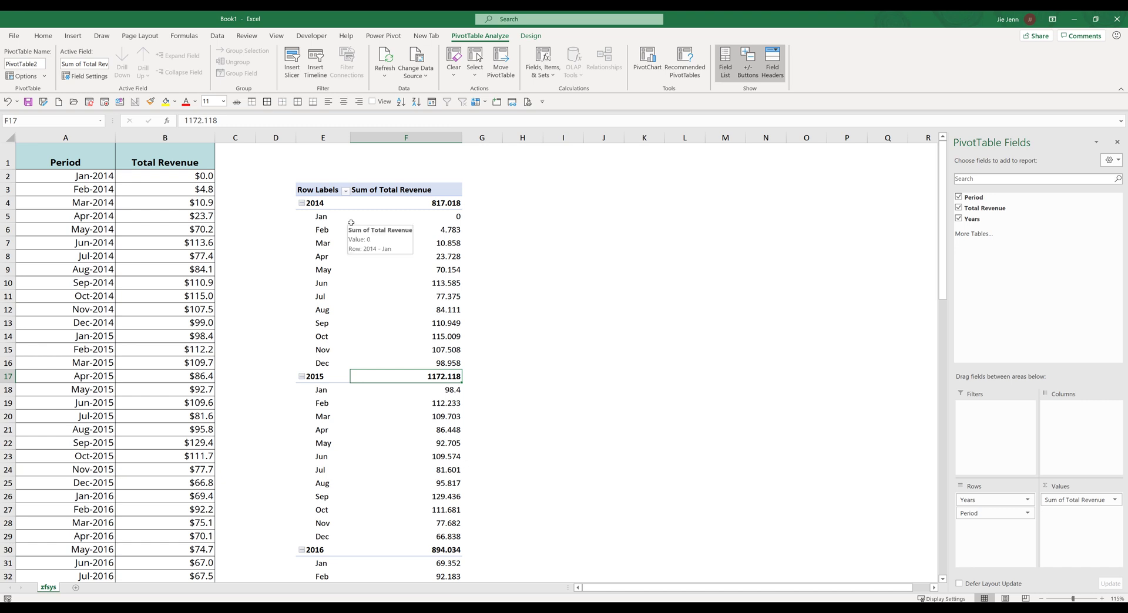
{"action": "left_click_drag", "start_coordinate": [320, 217], "coordinate": [322, 364]}
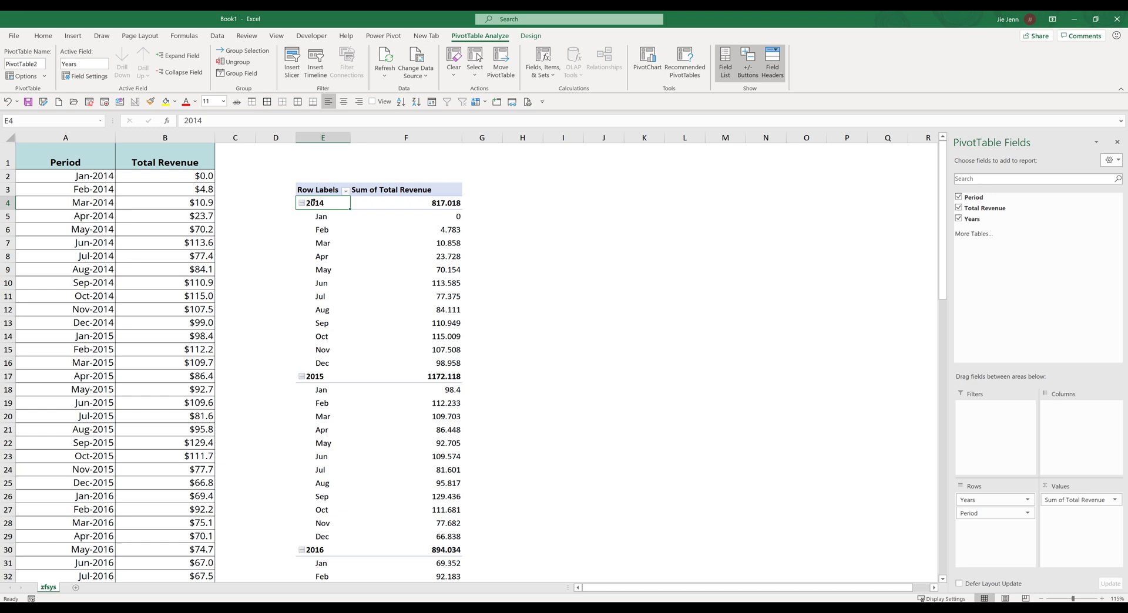
{"action": "mouse_move", "coordinate": [340, 211]}
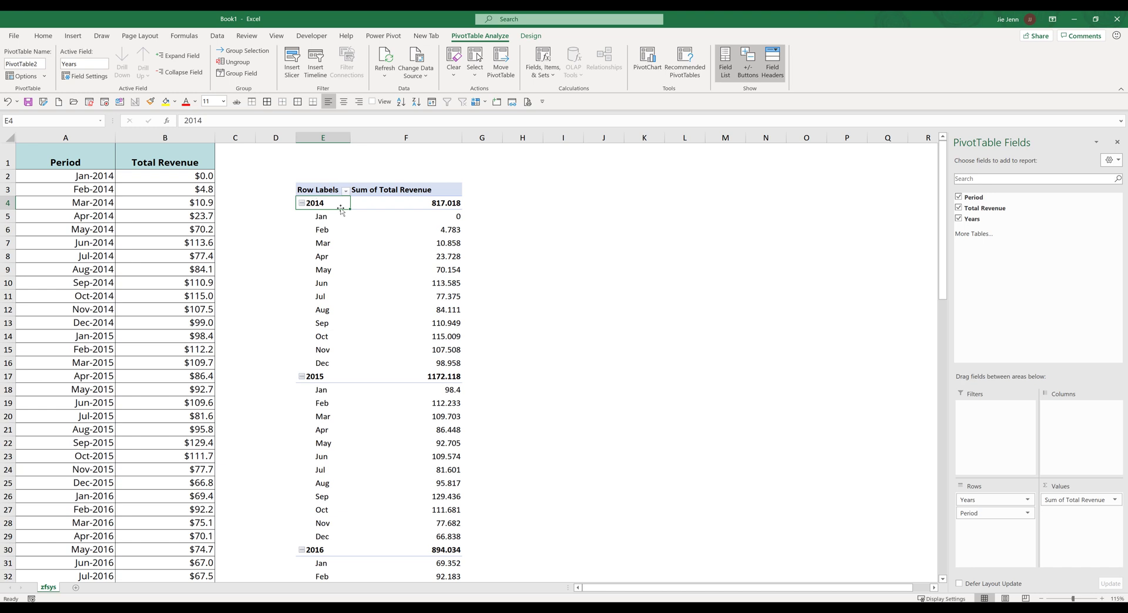
Add Total Revenue to Values twice more, giving Revenue2 and Revenue3 columns.
{"action": "left_click", "coordinate": [405, 203]}
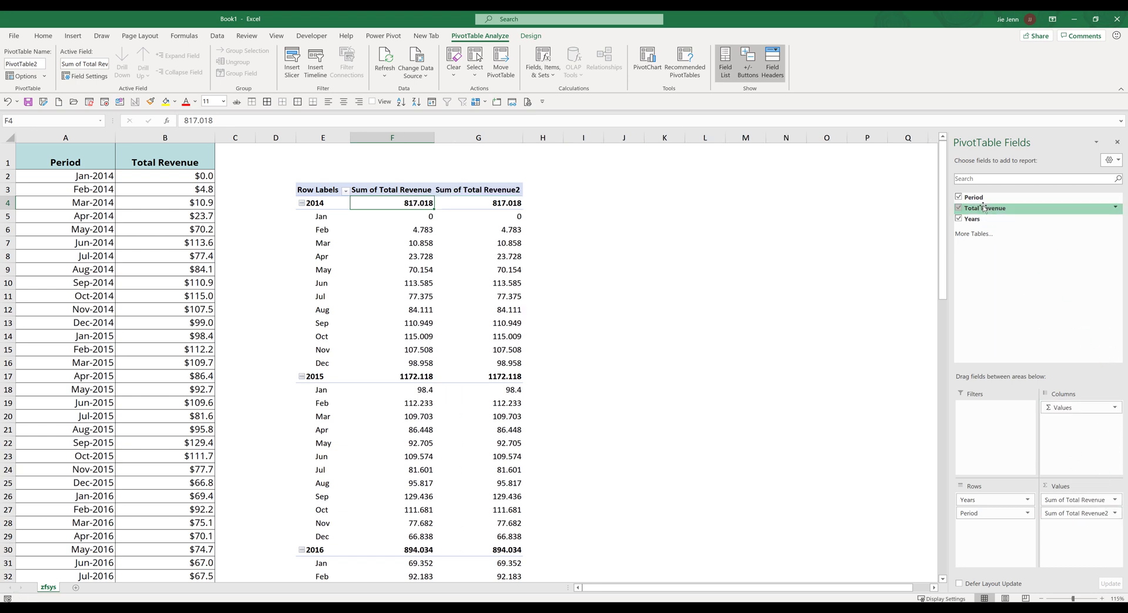
{"action": "left_click", "coordinate": [959, 208]}
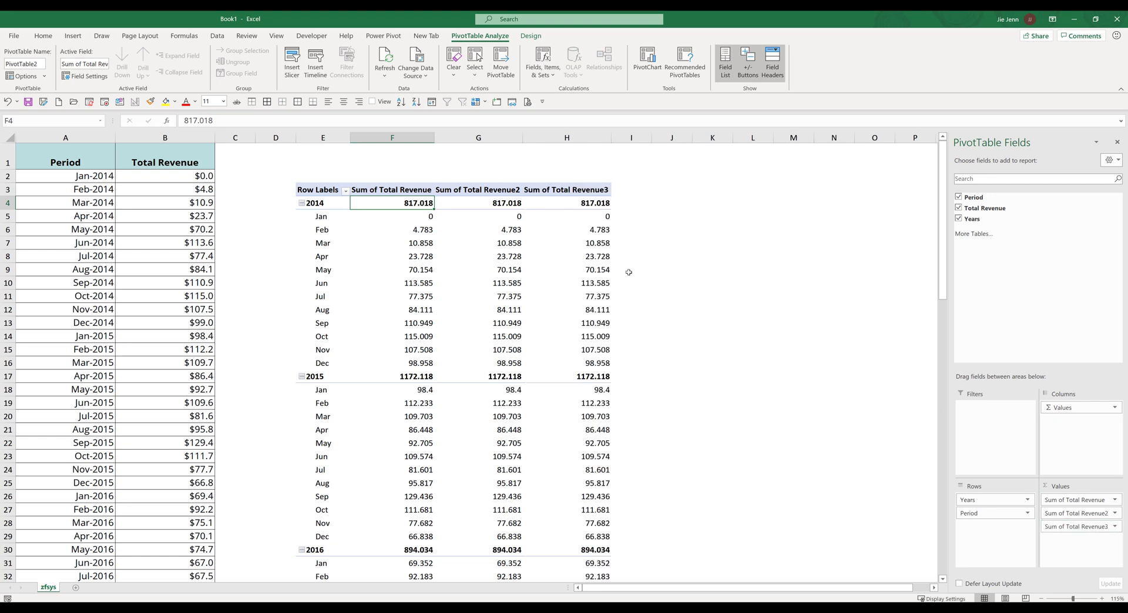
{"action": "left_click", "coordinate": [393, 190]}
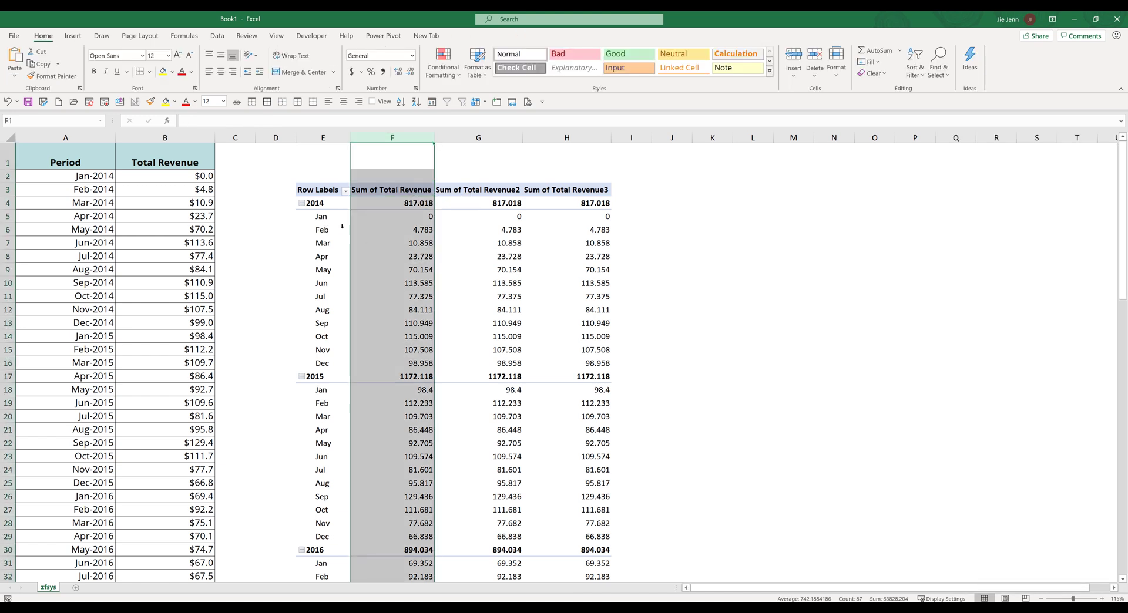
{"action": "left_click", "coordinate": [417, 203]}
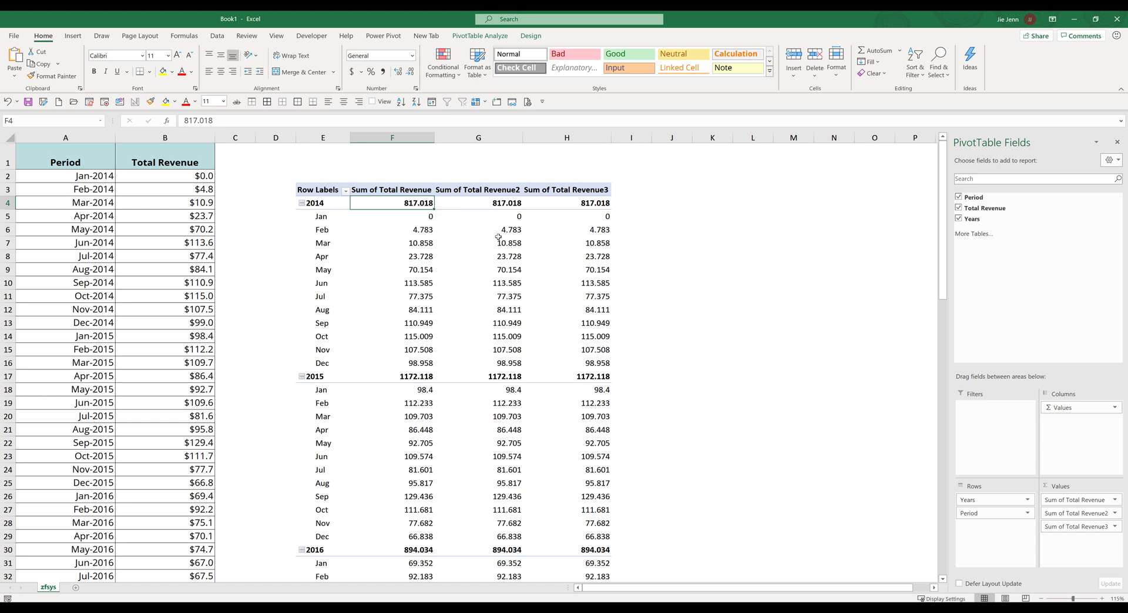
{"action": "left_click", "coordinate": [478, 242]}
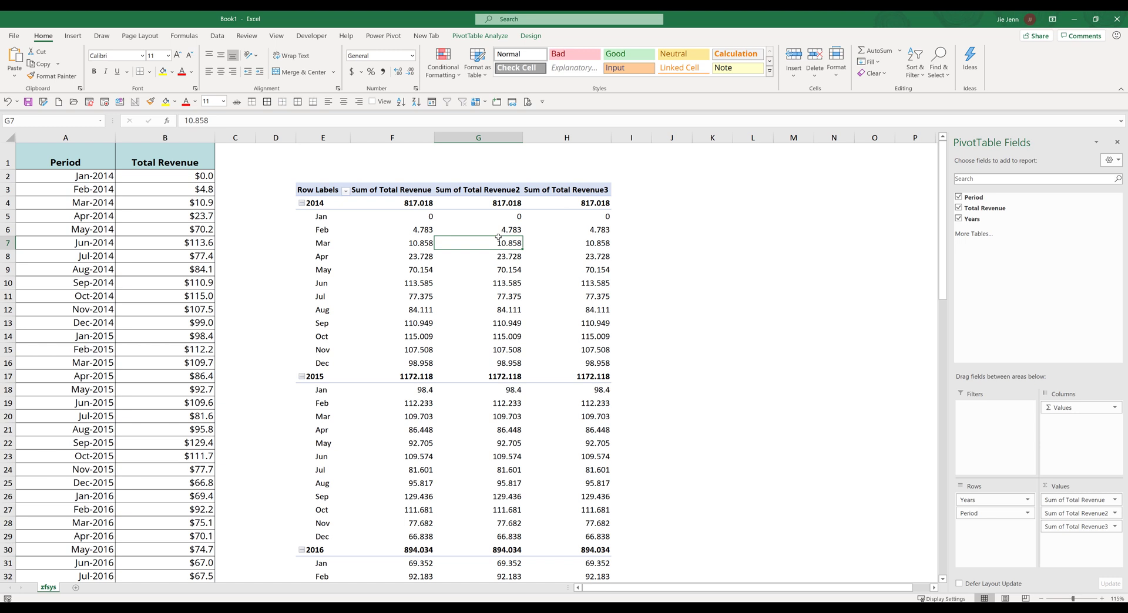
{"action": "mouse_move", "coordinate": [500, 238]}
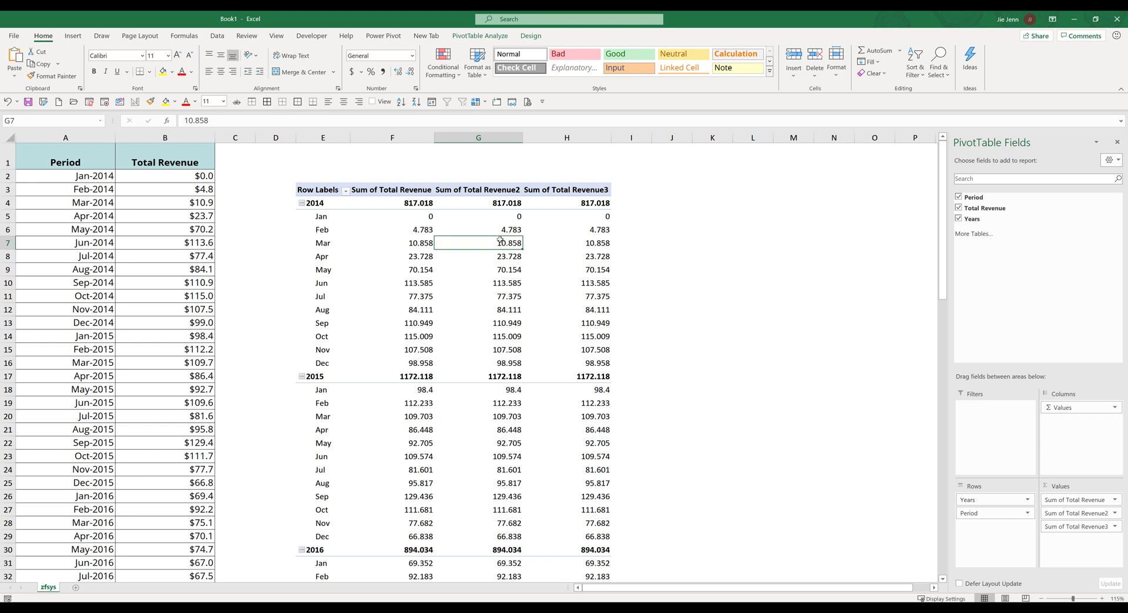
Show Sum of Total Revenue2 as Difference From Period, base item (previous).
{"action": "right_click", "coordinate": [478, 242]}
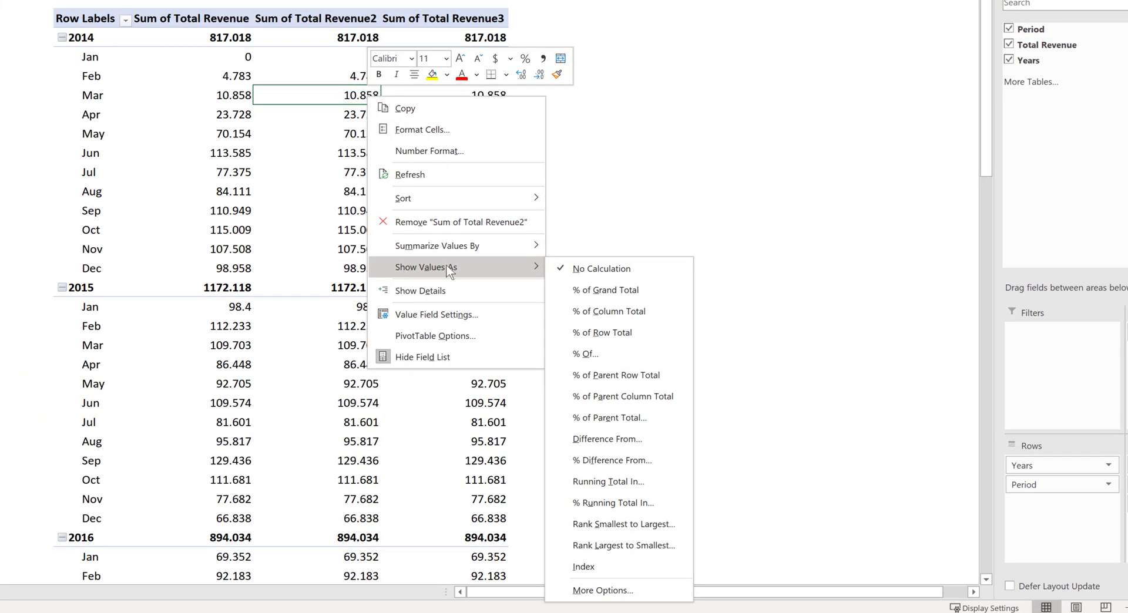
{"action": "mouse_move", "coordinate": [609, 310]}
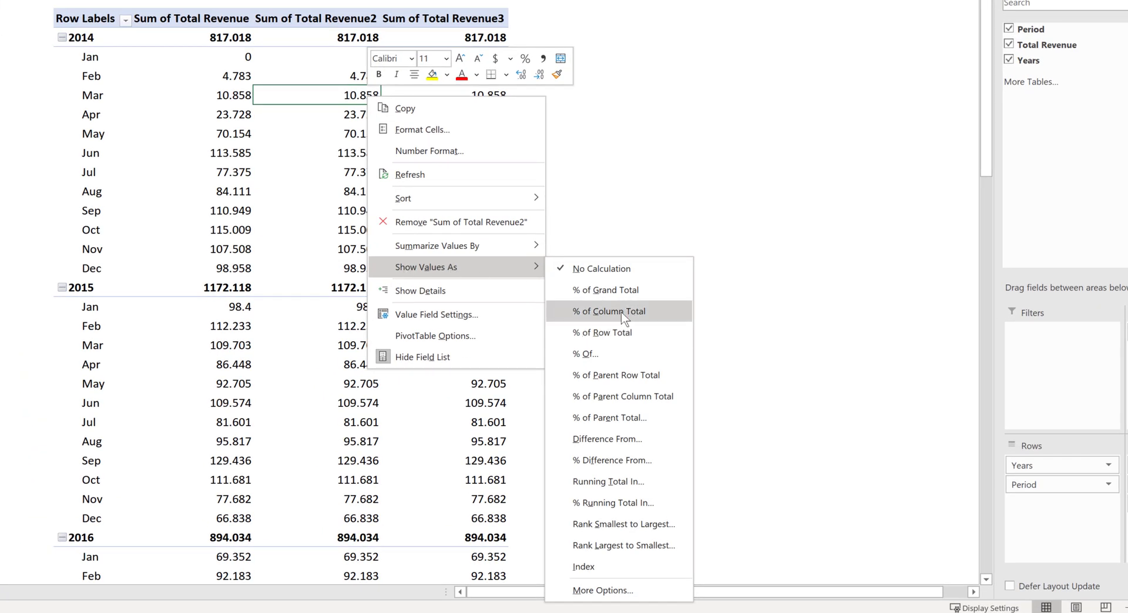
{"action": "mouse_move", "coordinate": [603, 332]}
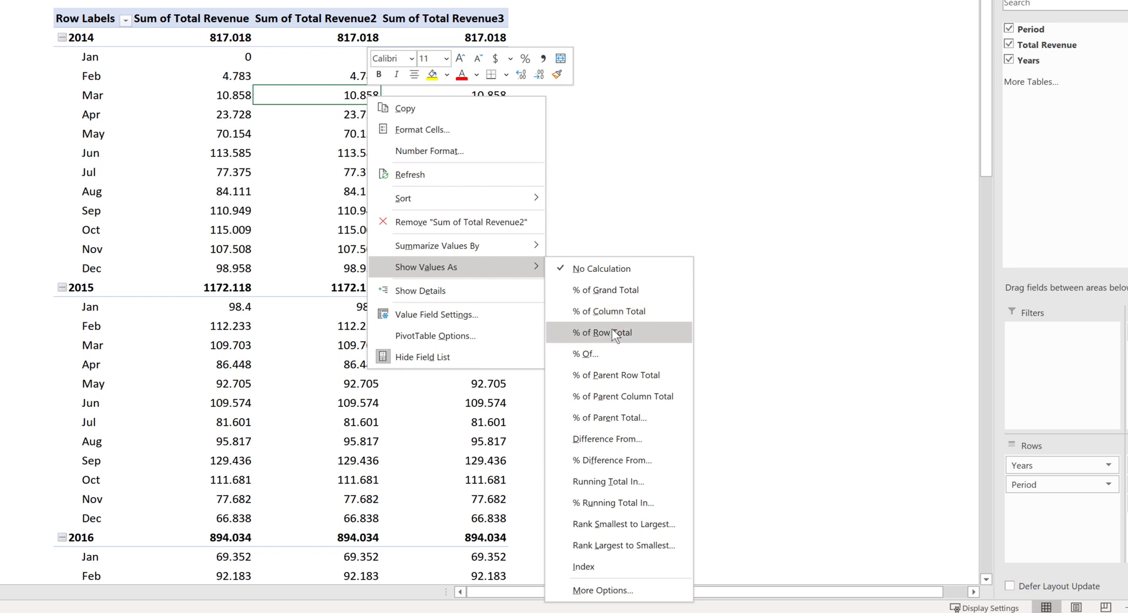
{"action": "mouse_move", "coordinate": [606, 439]}
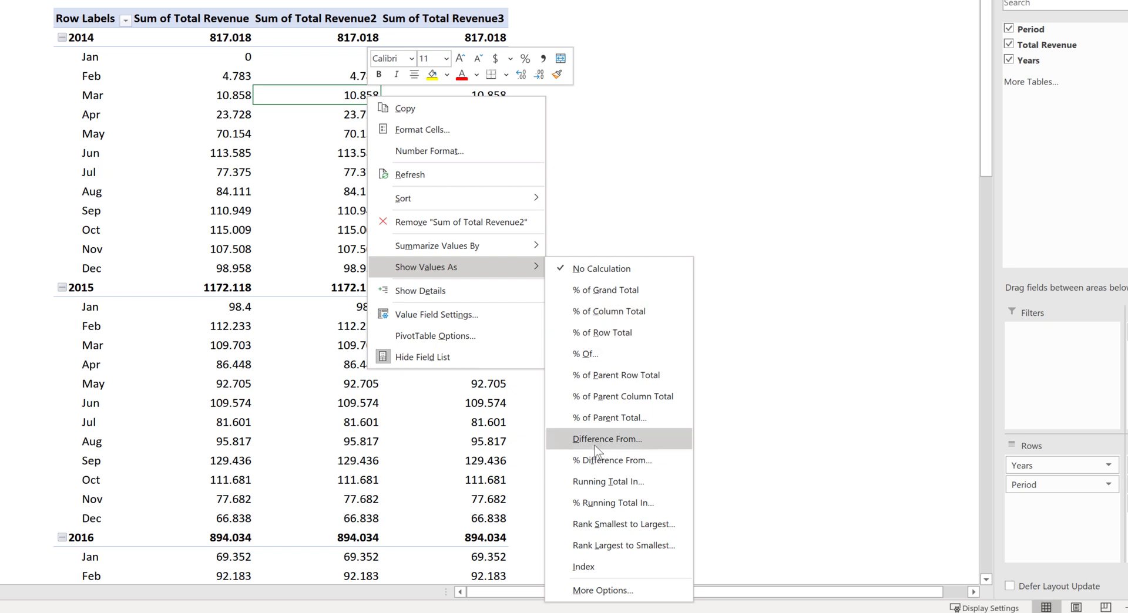
{"action": "left_click", "coordinate": [607, 438]}
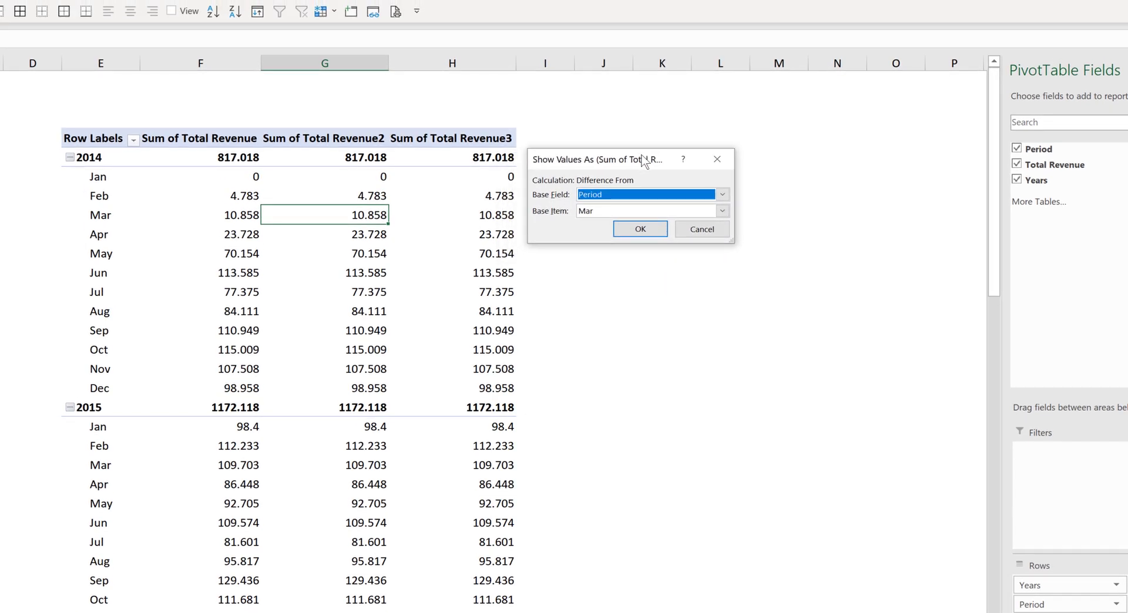
{"action": "mouse_move", "coordinate": [557, 203]}
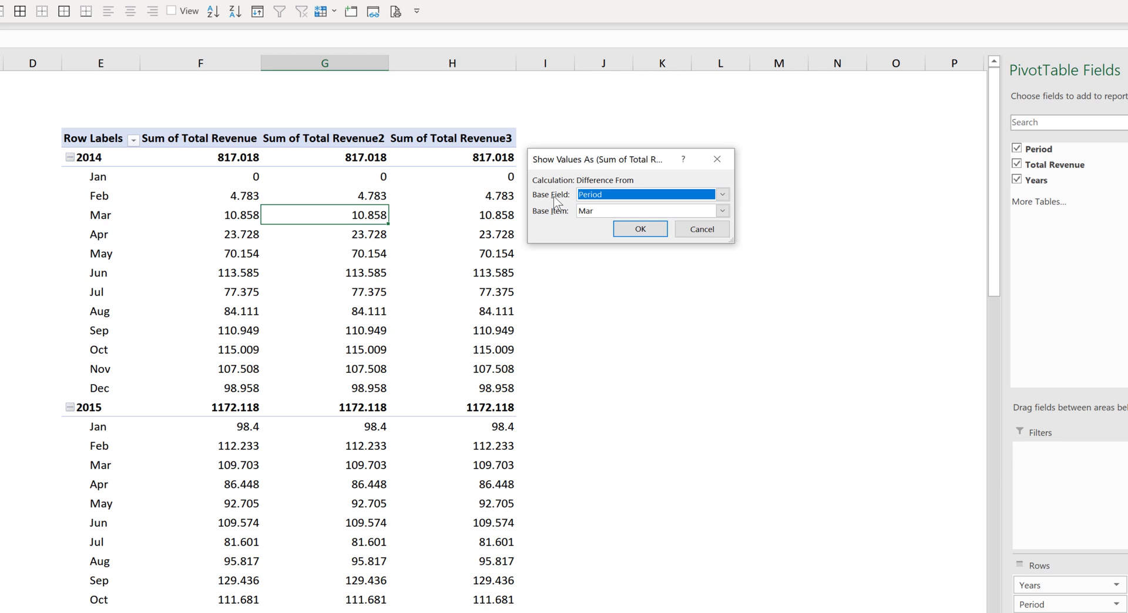
{"action": "mouse_move", "coordinate": [559, 223]}
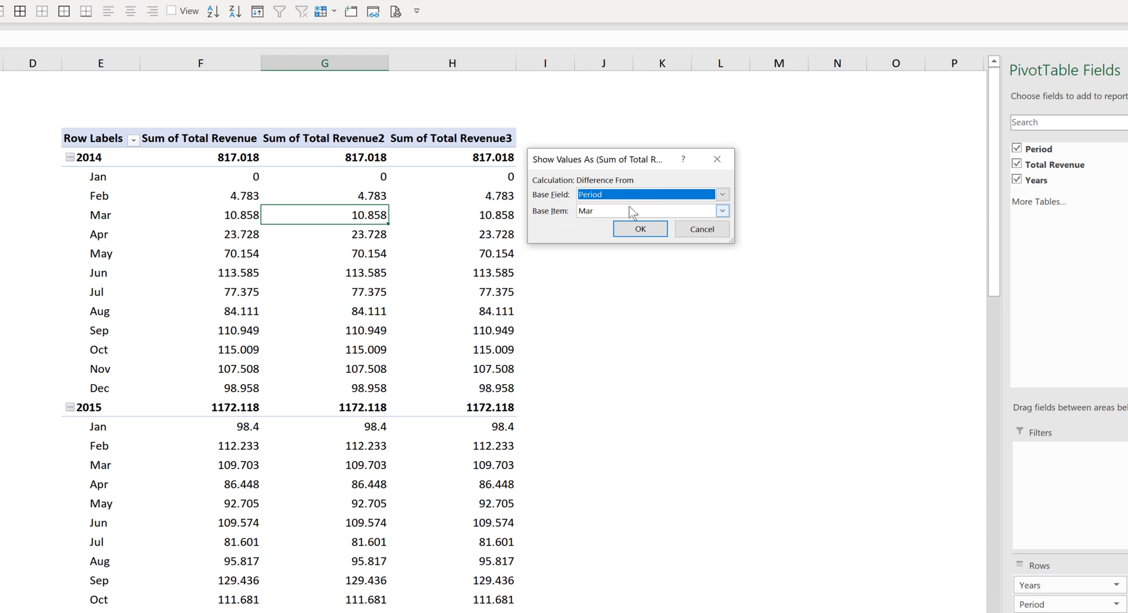
{"action": "left_click", "coordinate": [721, 210]}
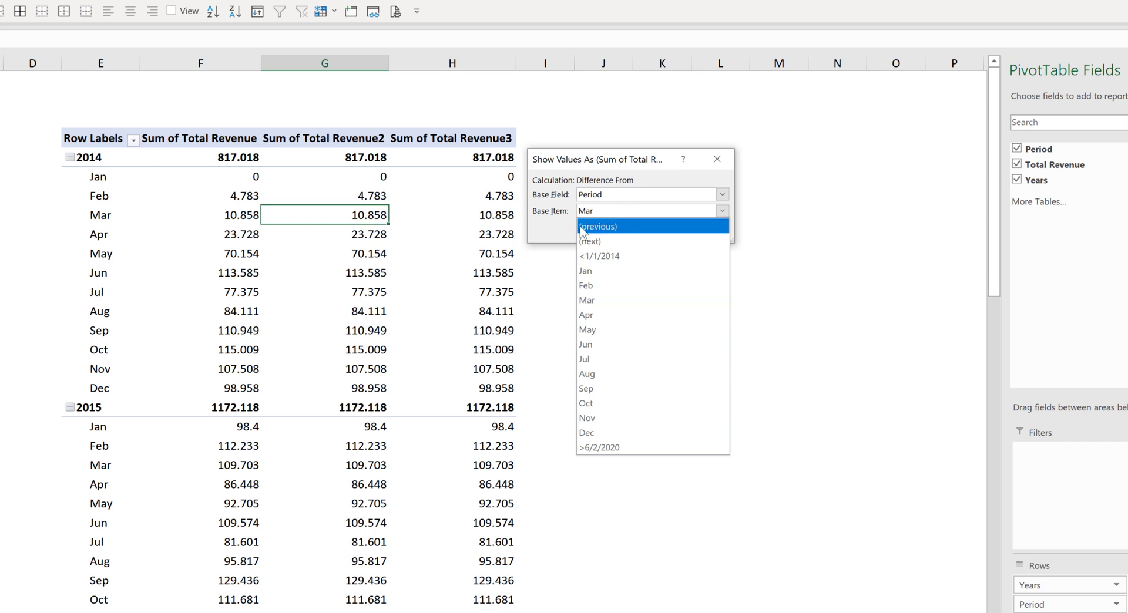
{"action": "left_click", "coordinate": [594, 226]}
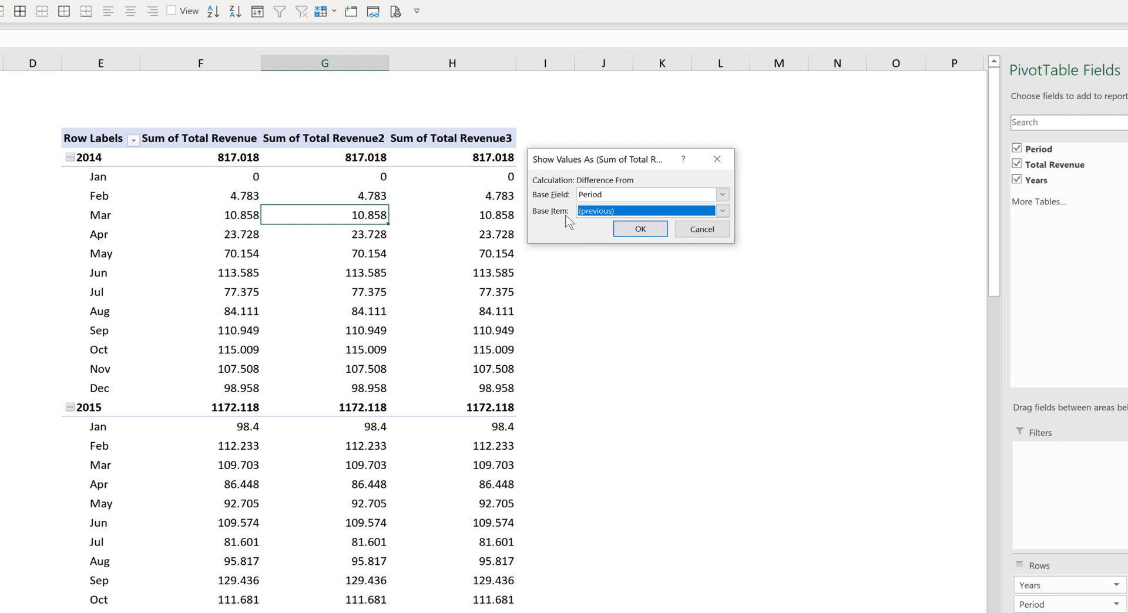
{"action": "mouse_move", "coordinate": [591, 227]}
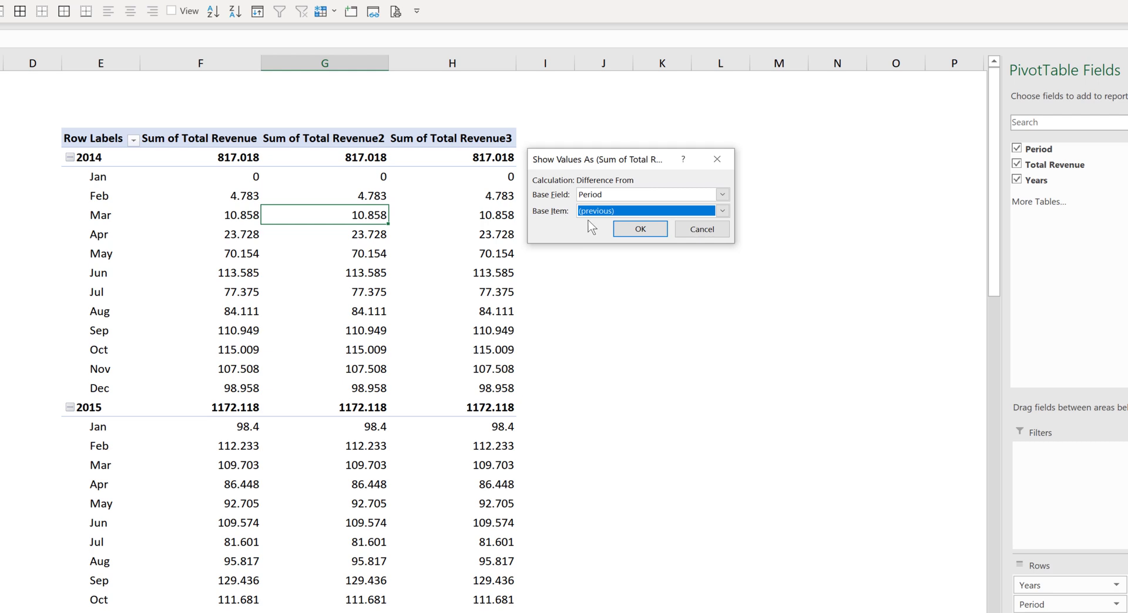
{"action": "left_click", "coordinate": [639, 229]}
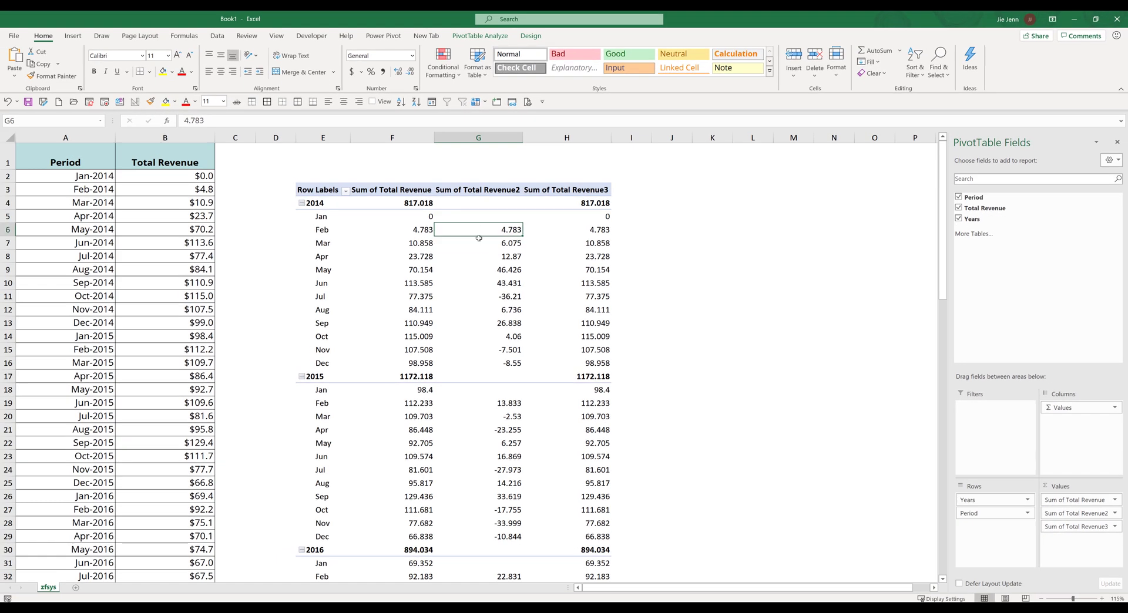
Rename the Revenue2 header to 'Difference (vs perious period)'.
{"action": "left_click_drag", "start_coordinate": [479, 229], "coordinate": [478, 363]}
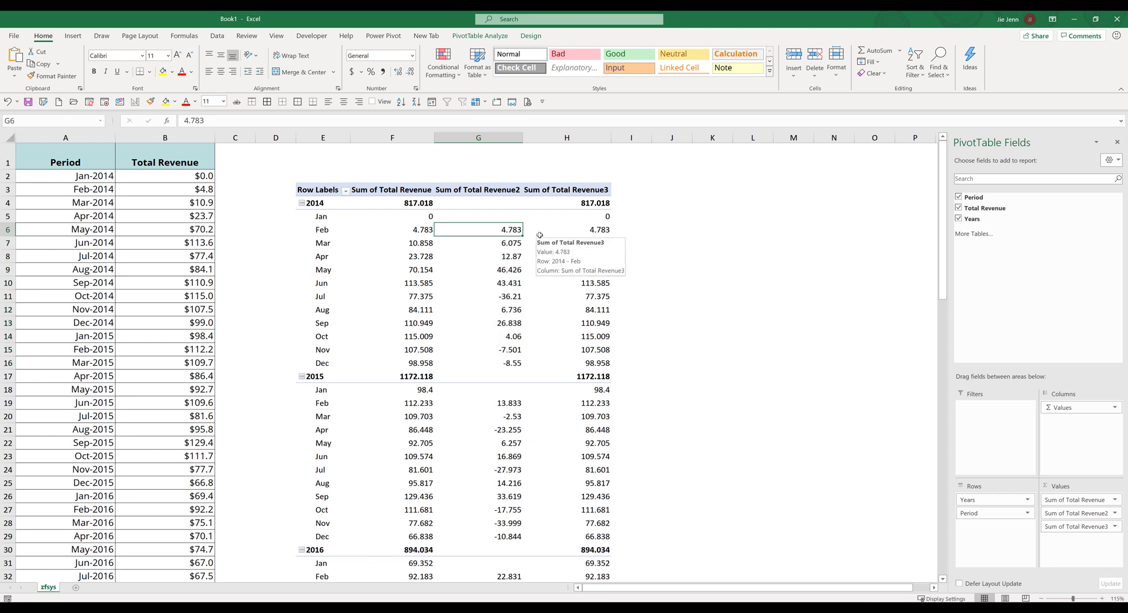
{"action": "left_click", "coordinate": [478, 189]}
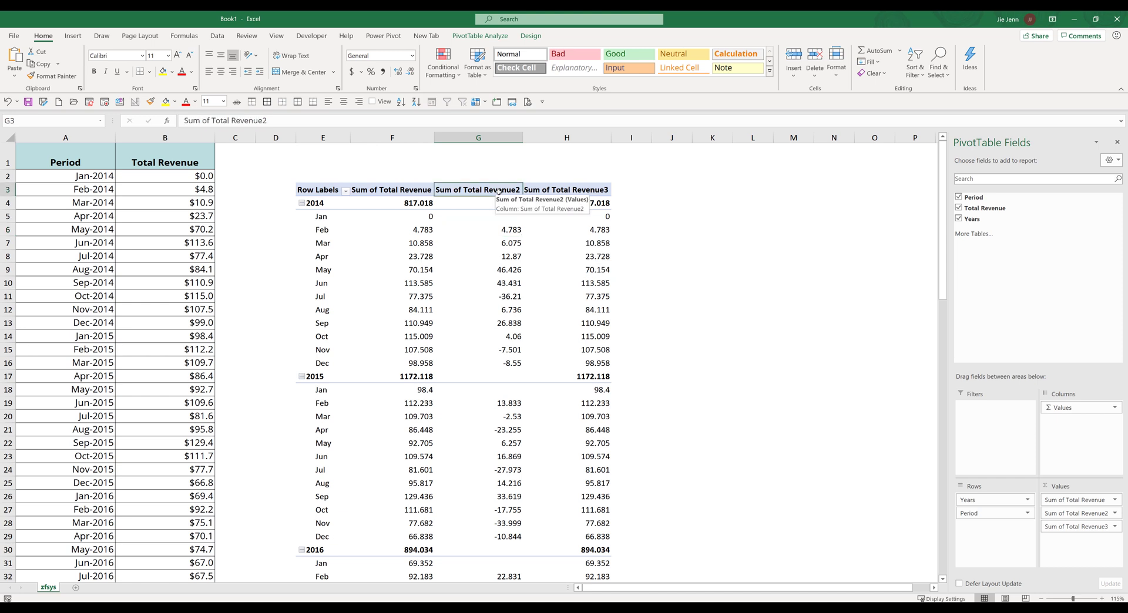
{"action": "type", "text": "Difference"}
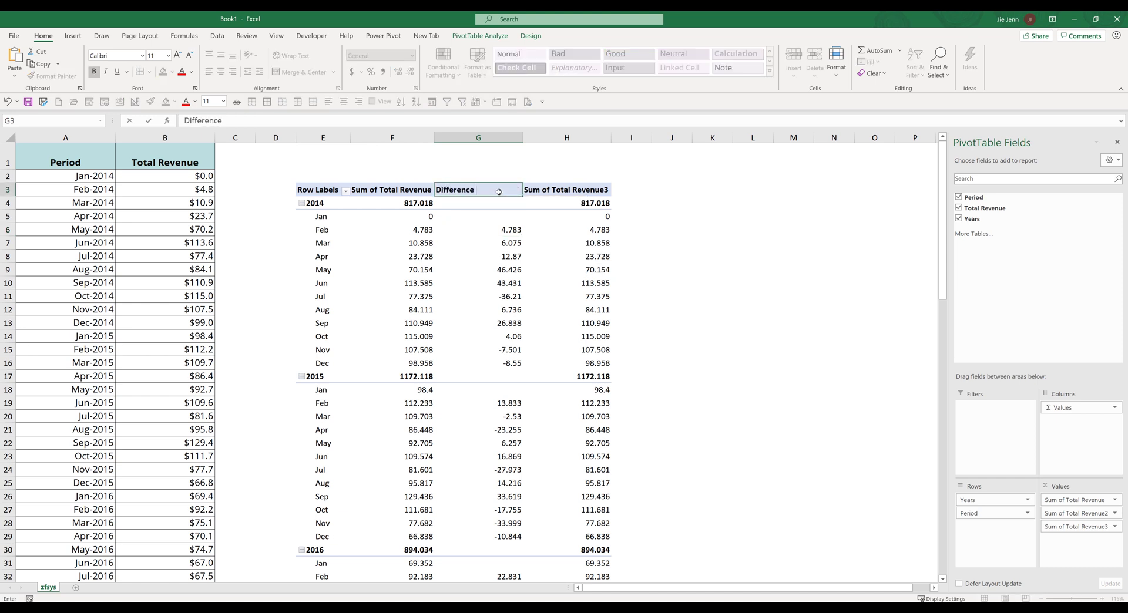
{"action": "type", "text": "("}
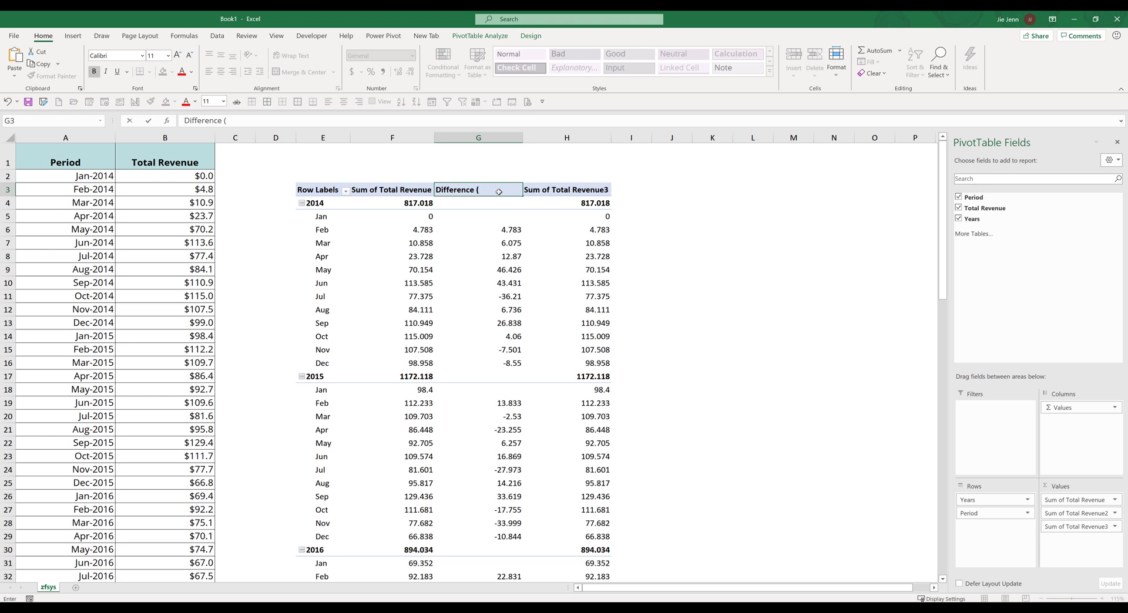
{"action": "type", "text": "vs."}
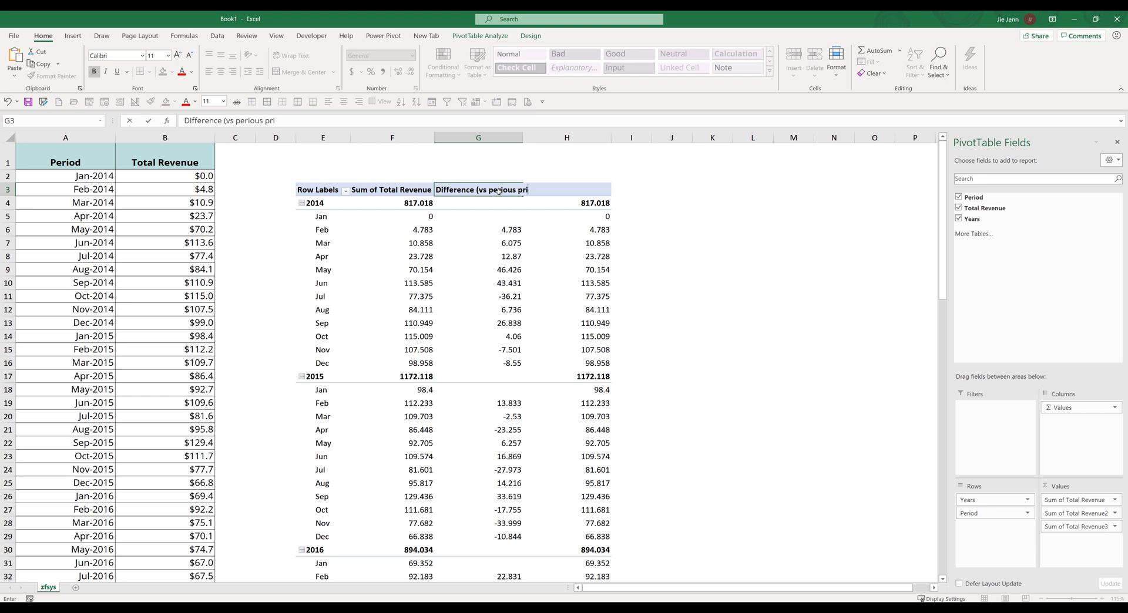
{"action": "key", "text": "backspace"}
{"action": "type", "text": "eriod)"}
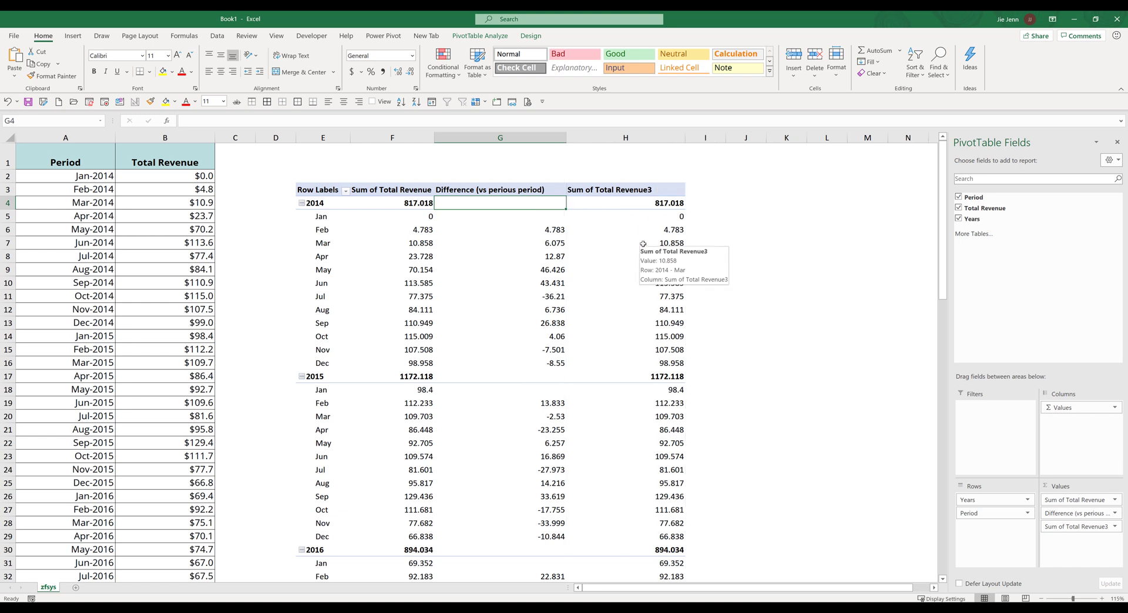
{"action": "mouse_move", "coordinate": [392, 403]}
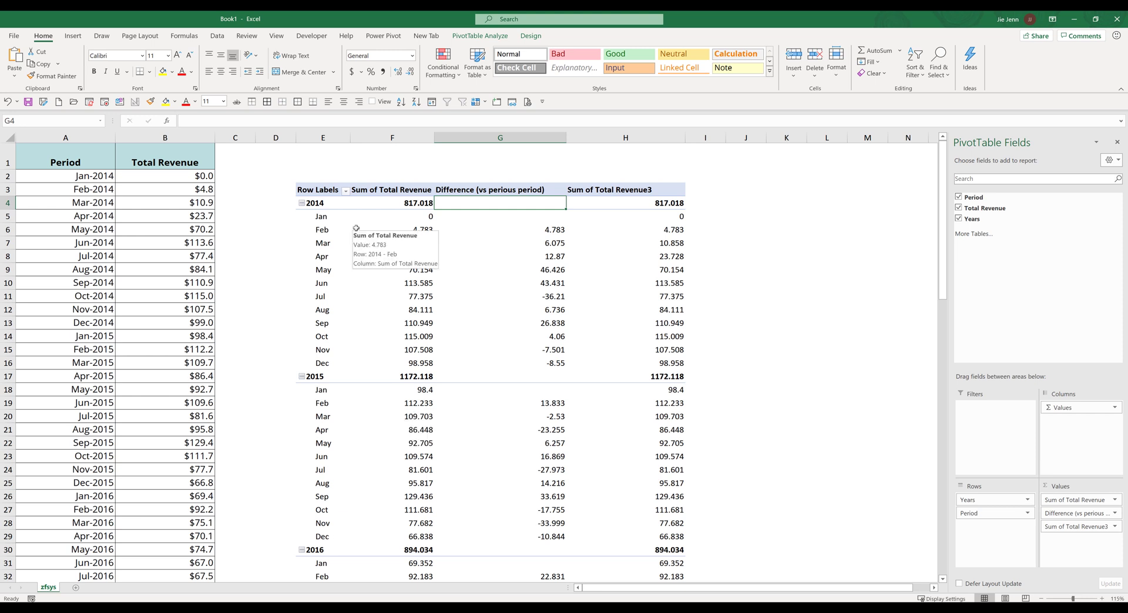
Show Sum of Total Revenue3 as Difference From Years, base item (previous).
{"action": "left_click", "coordinate": [625, 242]}
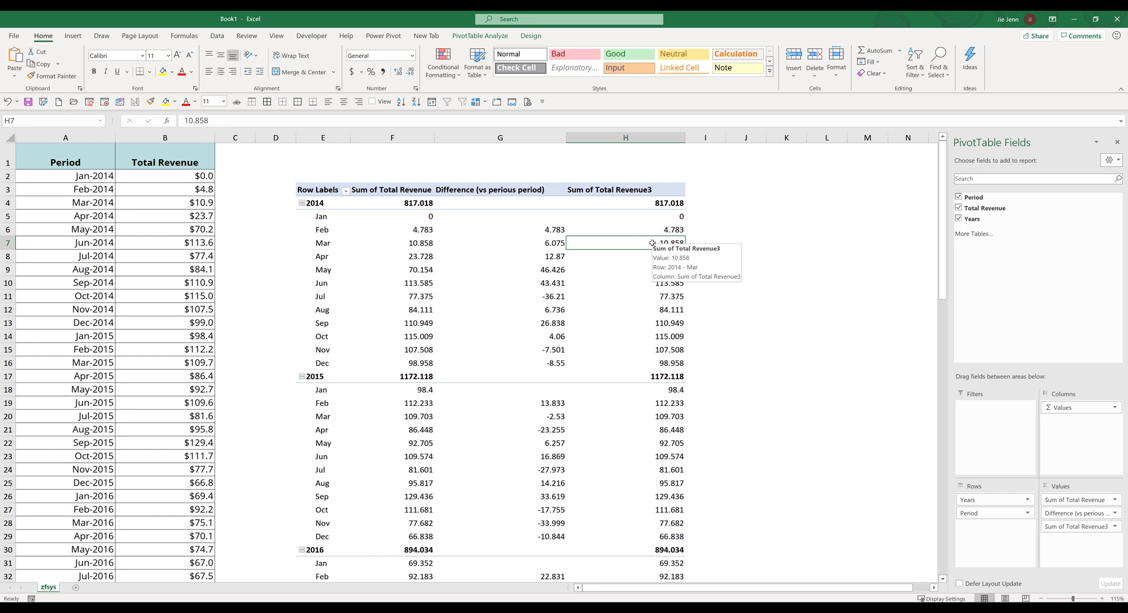
{"action": "right_click", "coordinate": [625, 242]}
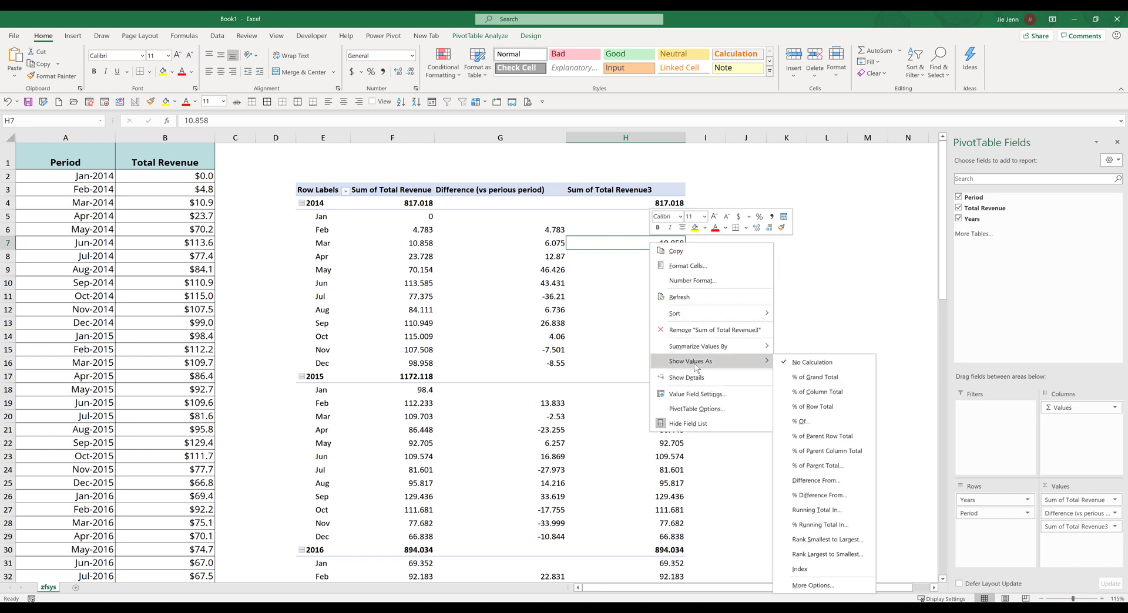
{"action": "mouse_move", "coordinate": [815, 481]}
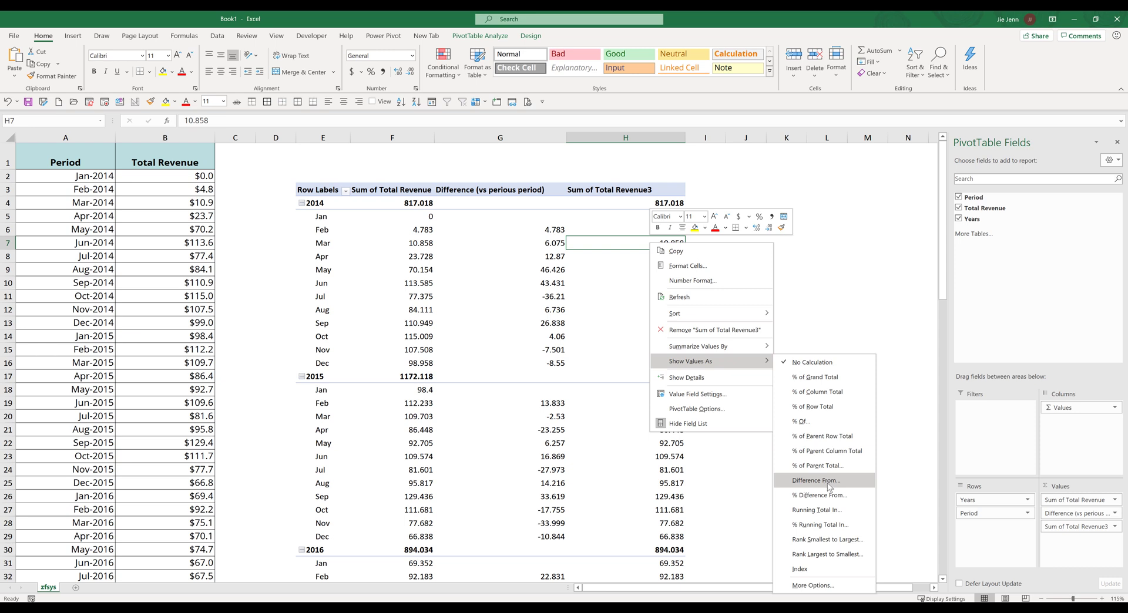
{"action": "left_click", "coordinate": [813, 481]}
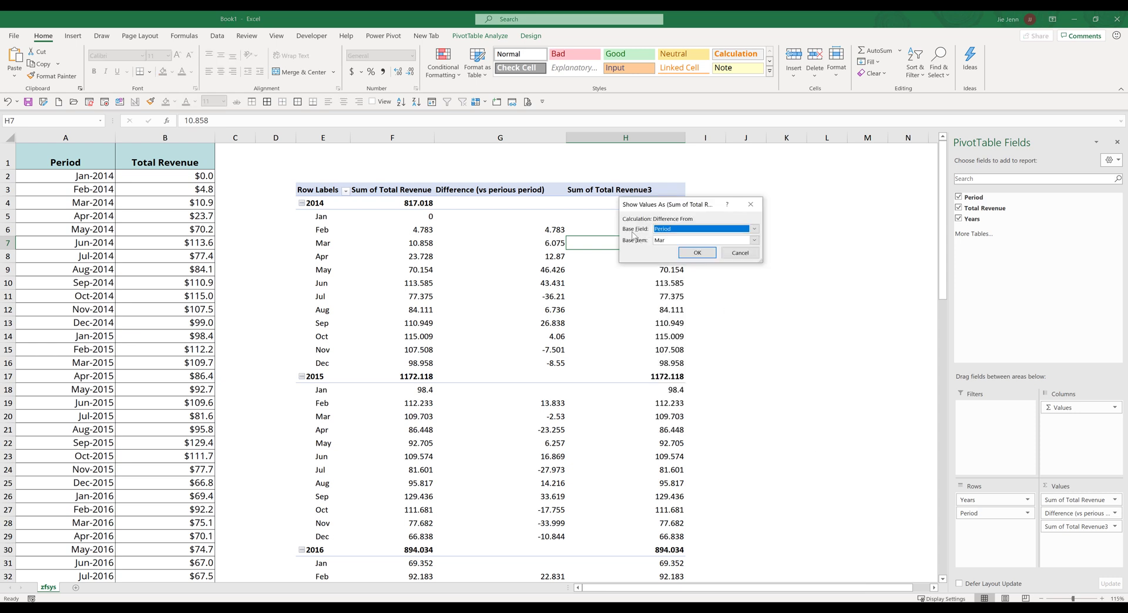
{"action": "left_click", "coordinate": [754, 239]}
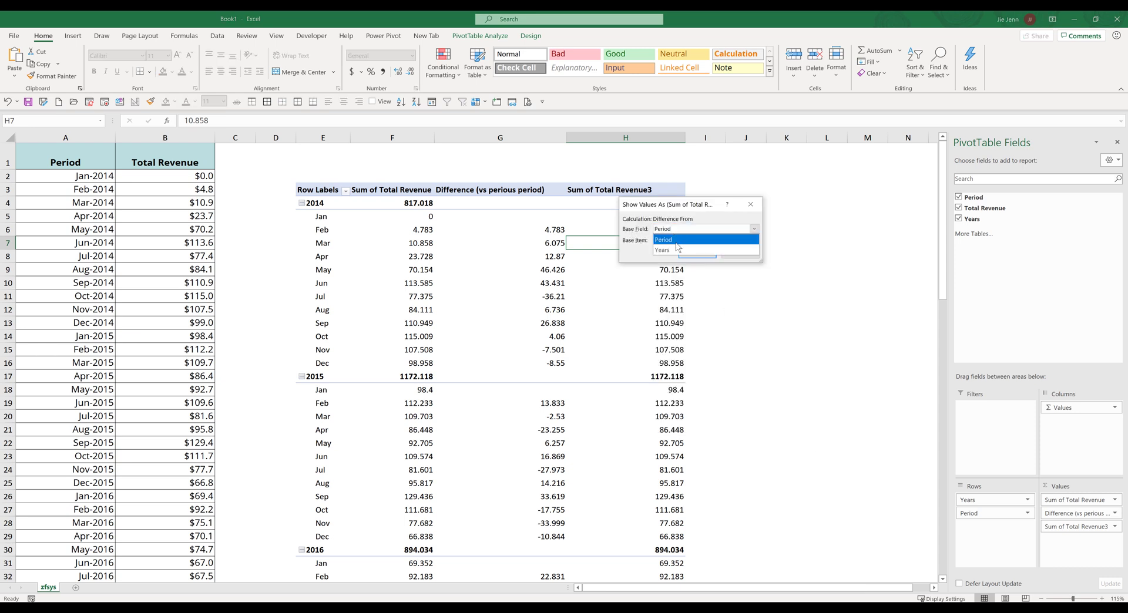
{"action": "left_click", "coordinate": [661, 240]}
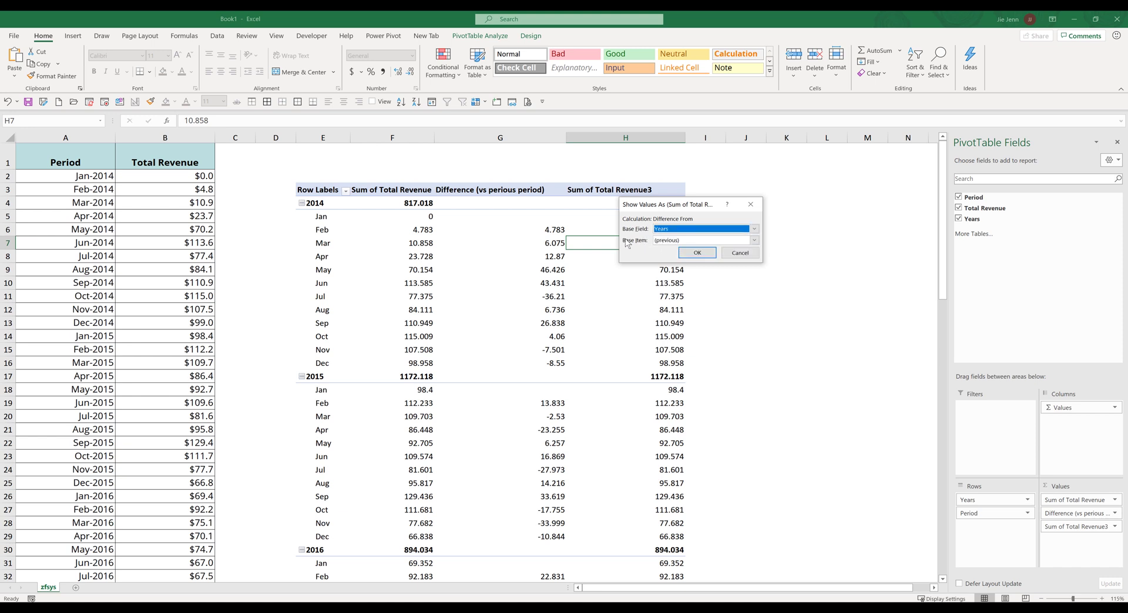
{"action": "mouse_move", "coordinate": [665, 244]}
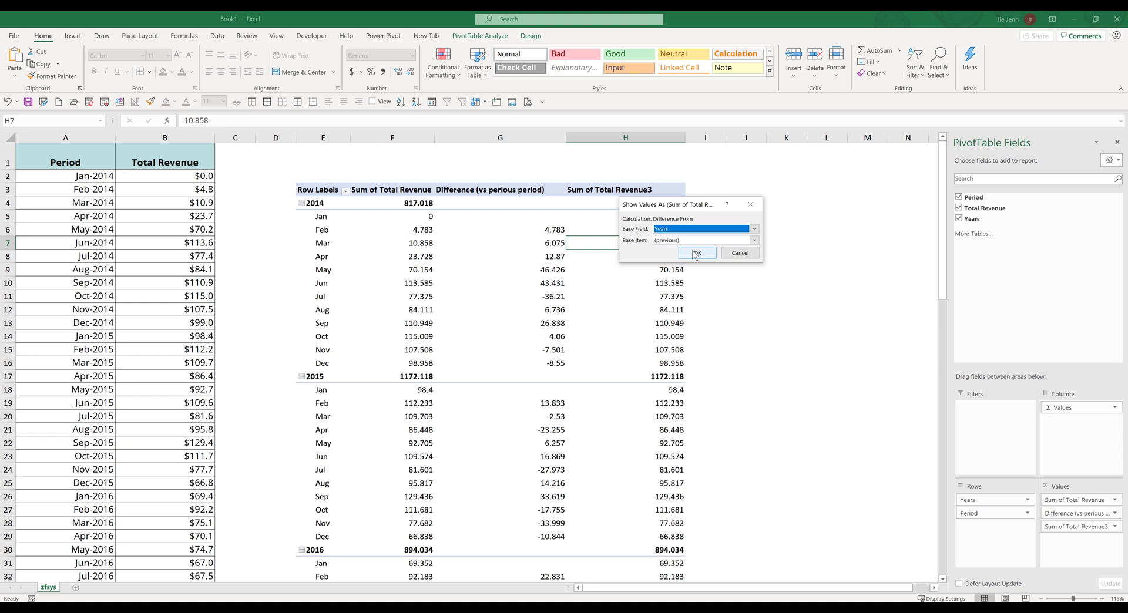
{"action": "left_click", "coordinate": [695, 252]}
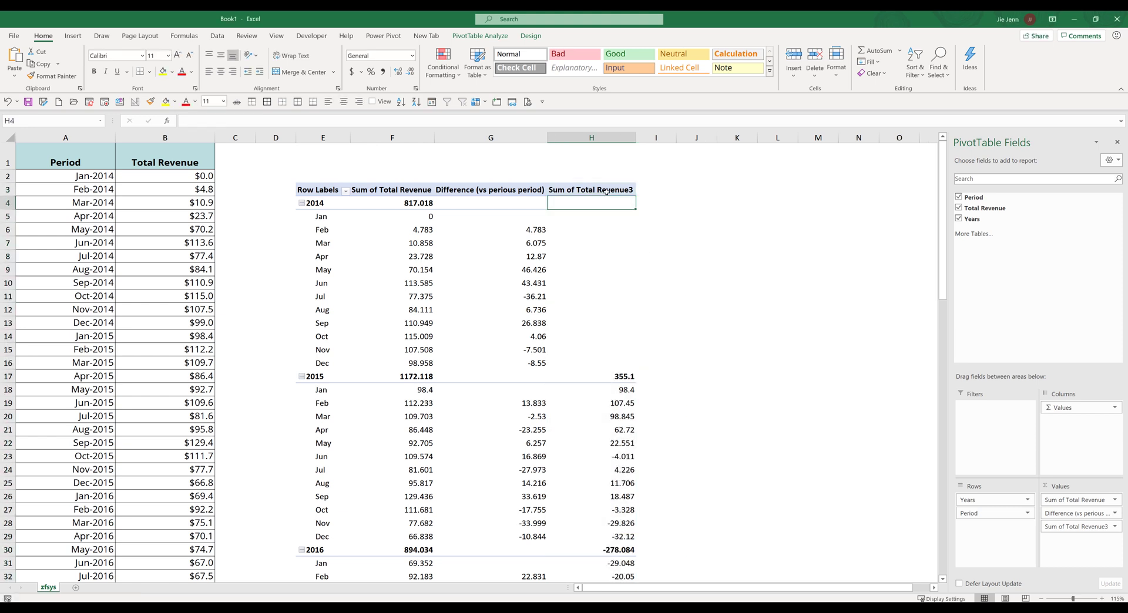
Rename the Revenue3 header to 'Difference (vs last year's number)'.
{"action": "type", "text": "Difference (vs last year's"}
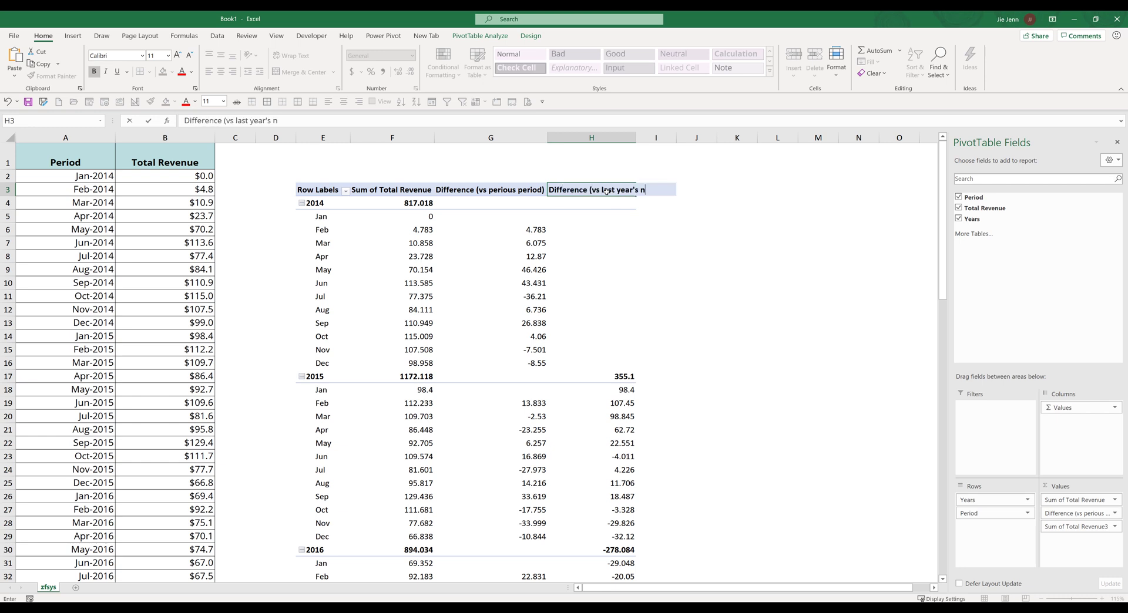
{"action": "type", "text": "number)"}
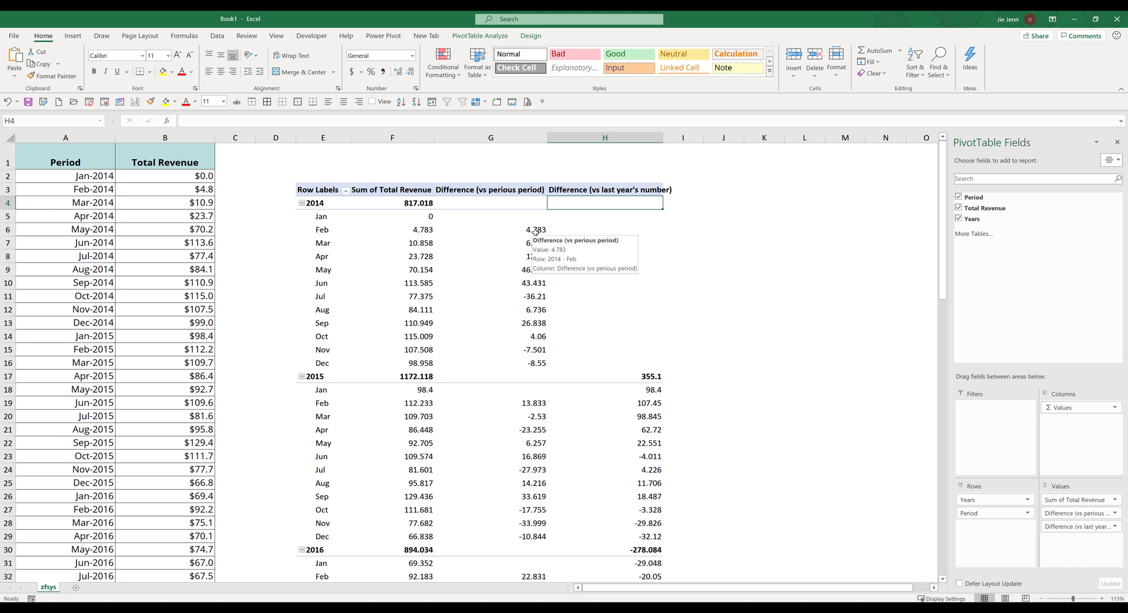
{"action": "left_click", "coordinate": [491, 229]}
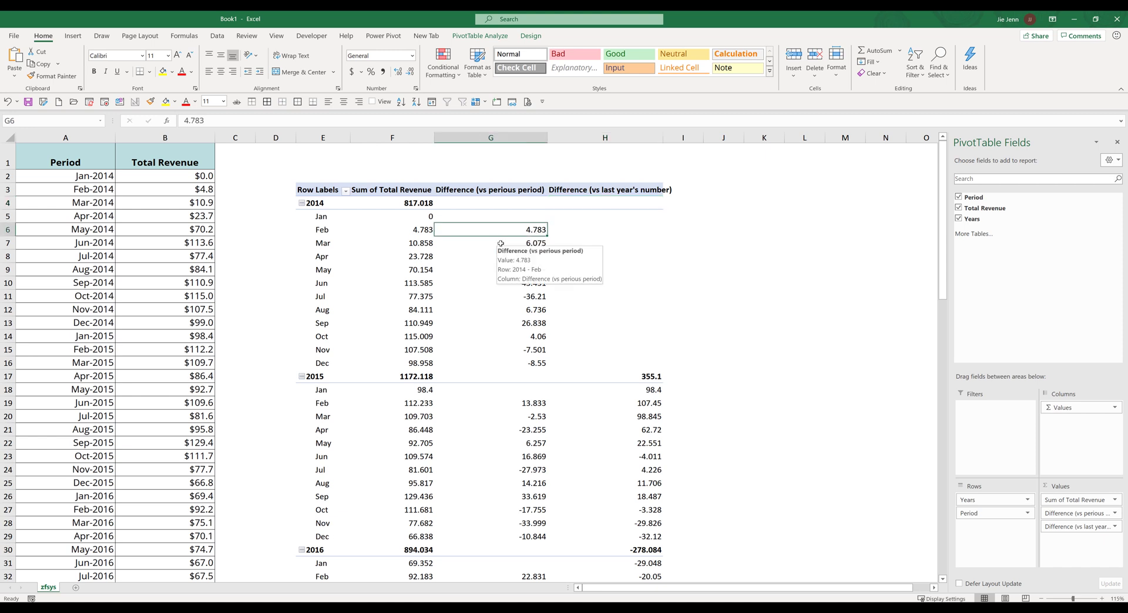
{"action": "mouse_move", "coordinate": [667, 378]}
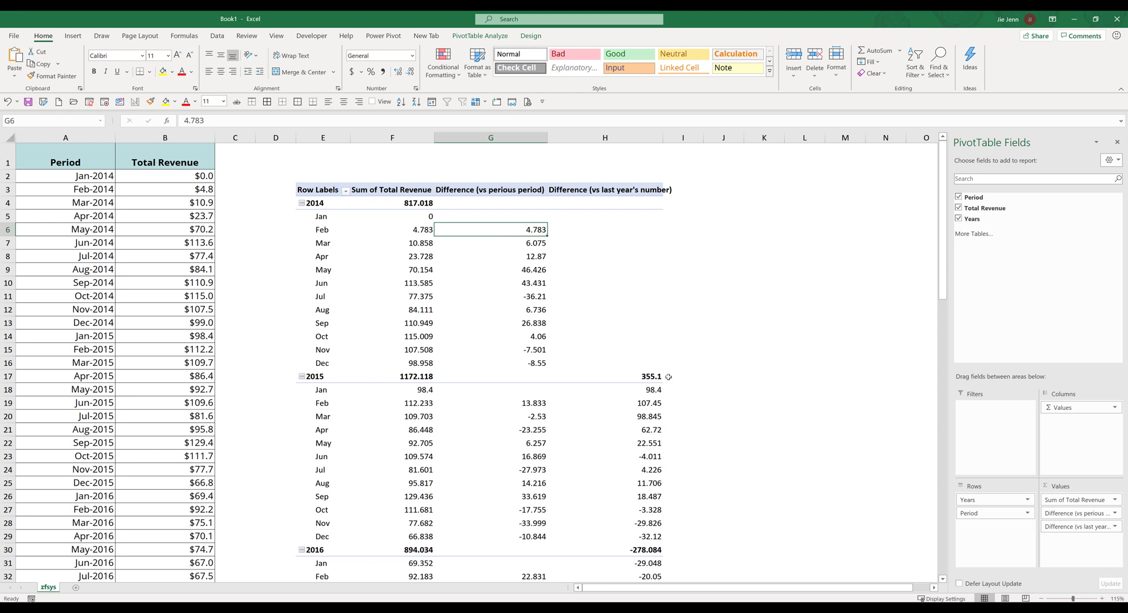